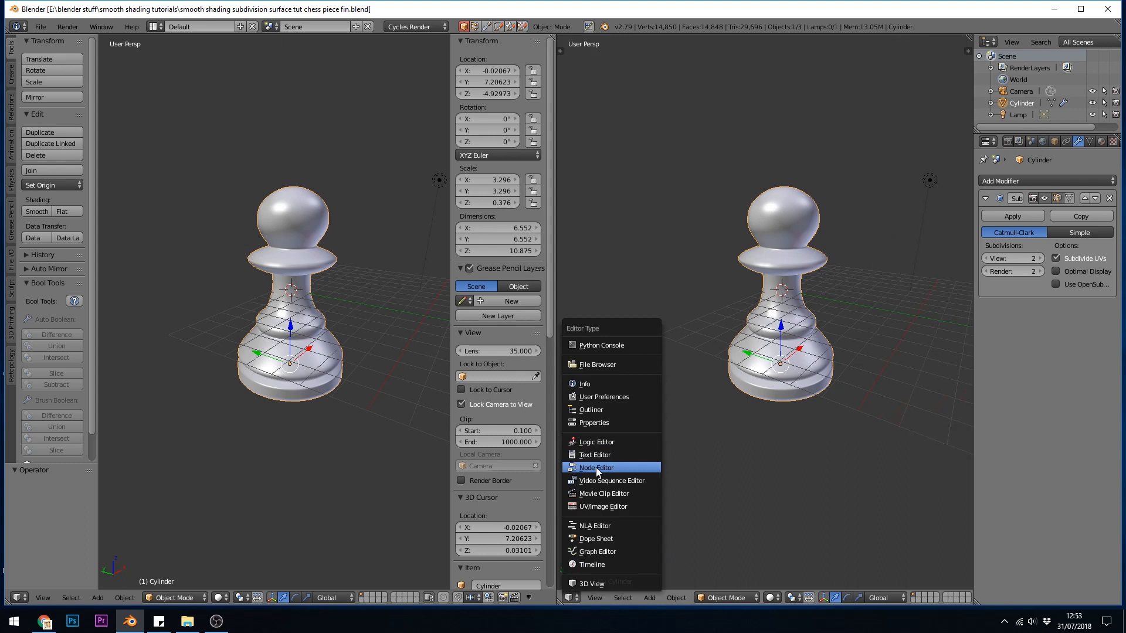
Switch the right-hand view to a shader node editor showing the pawn's material nodes
left_click(595, 468)
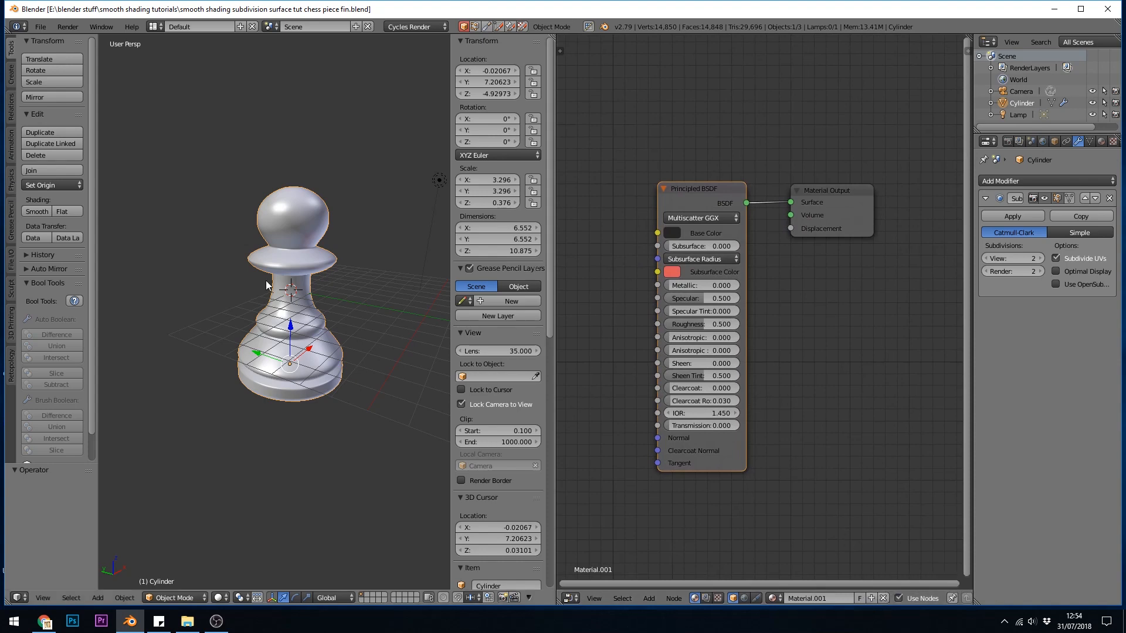
mouse_move(805, 598)
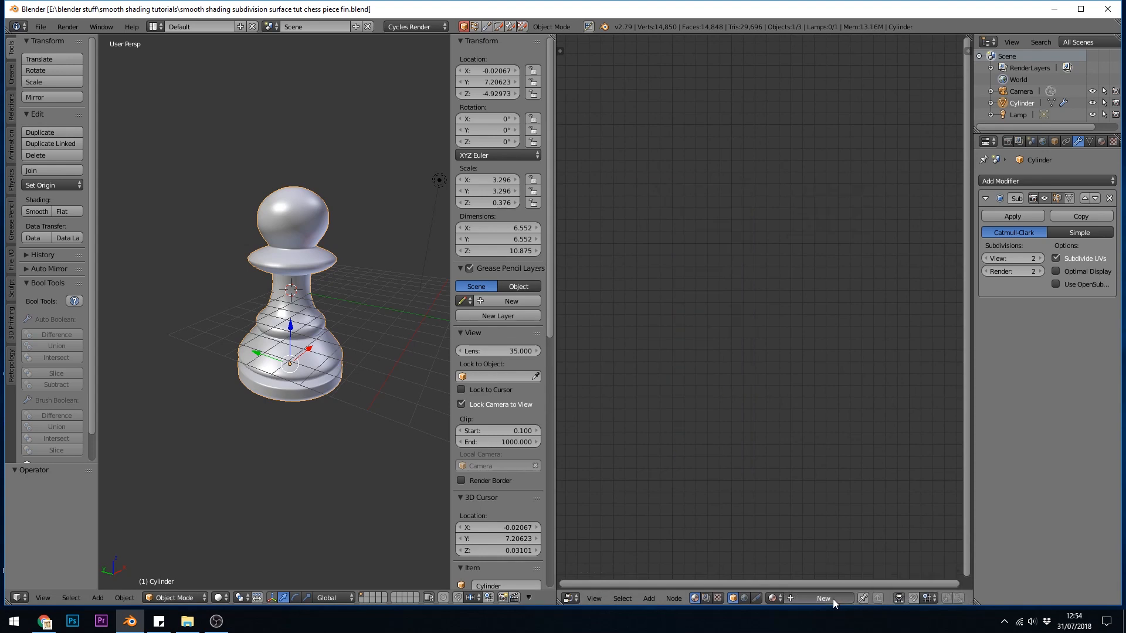
Create a new material for the pawn and add a Principled BSDF shader node
left_click(822, 598)
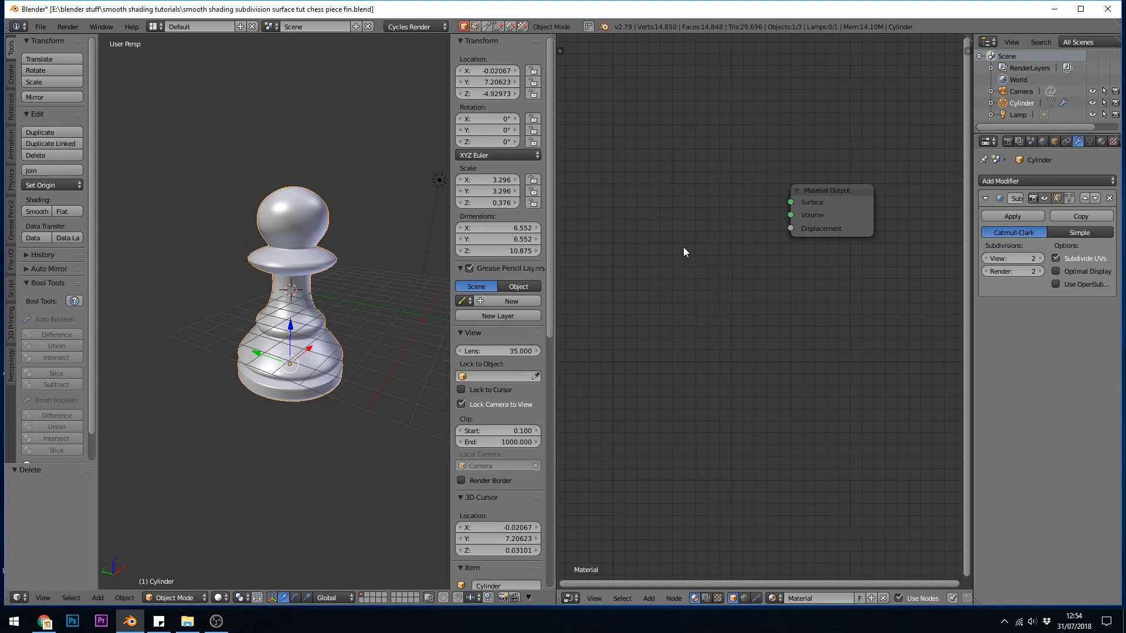
mouse_move(694, 221)
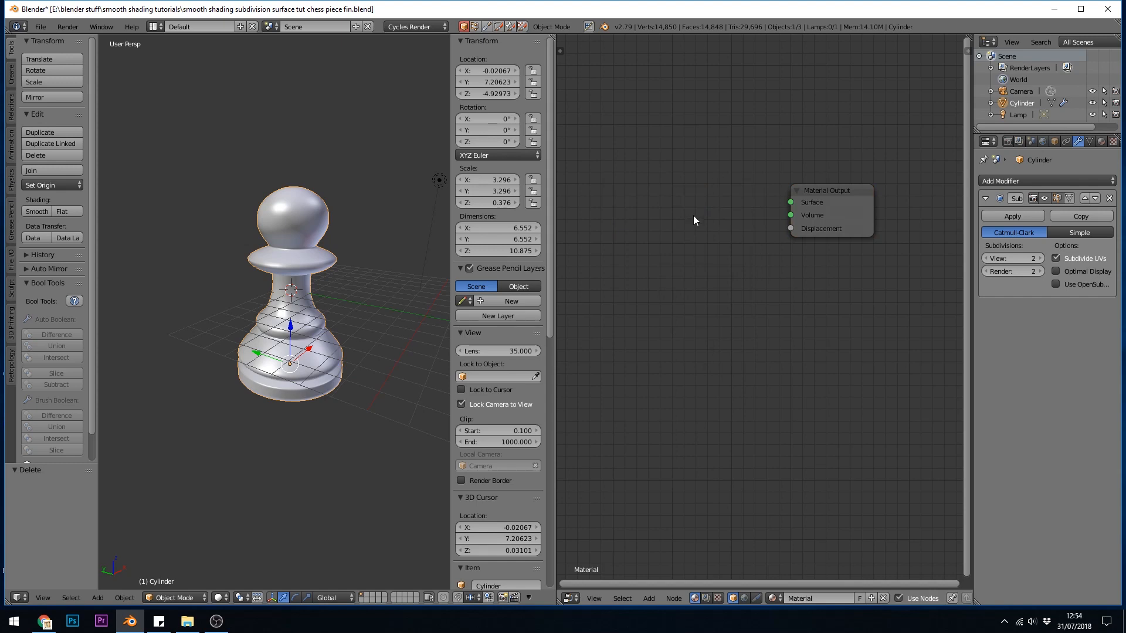
mouse_move(653, 591)
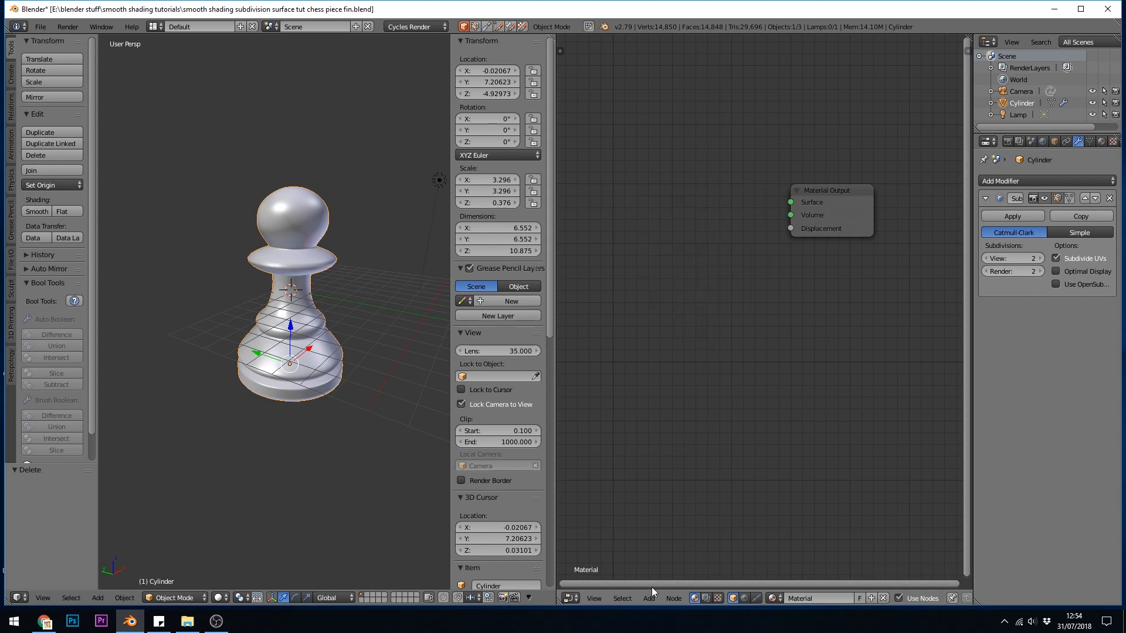
left_click(647, 598)
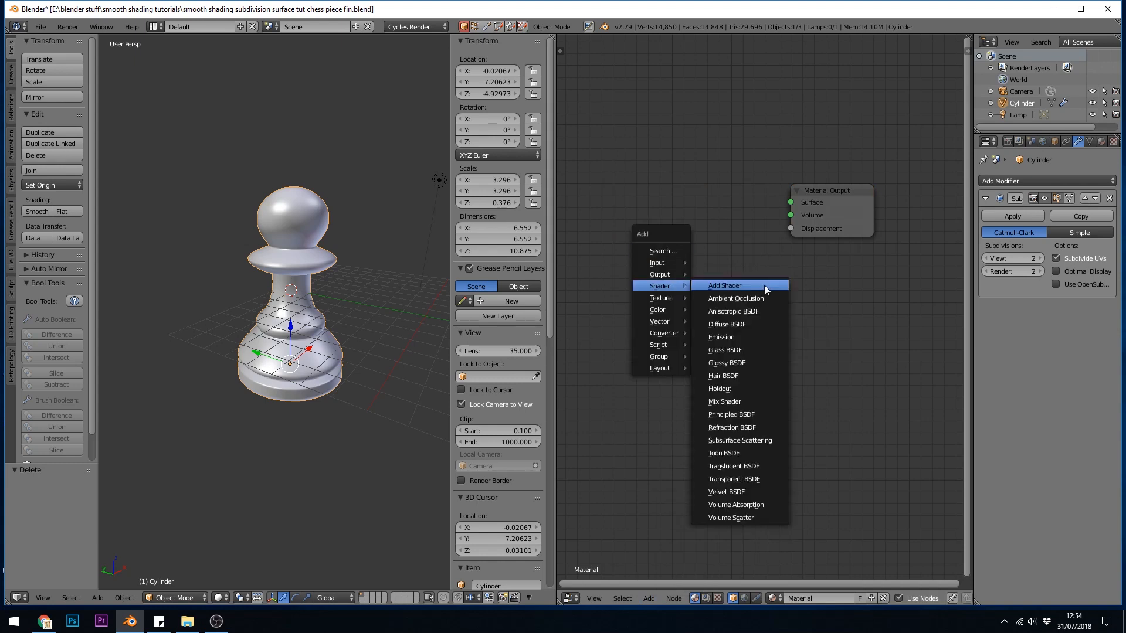
mouse_move(753, 423)
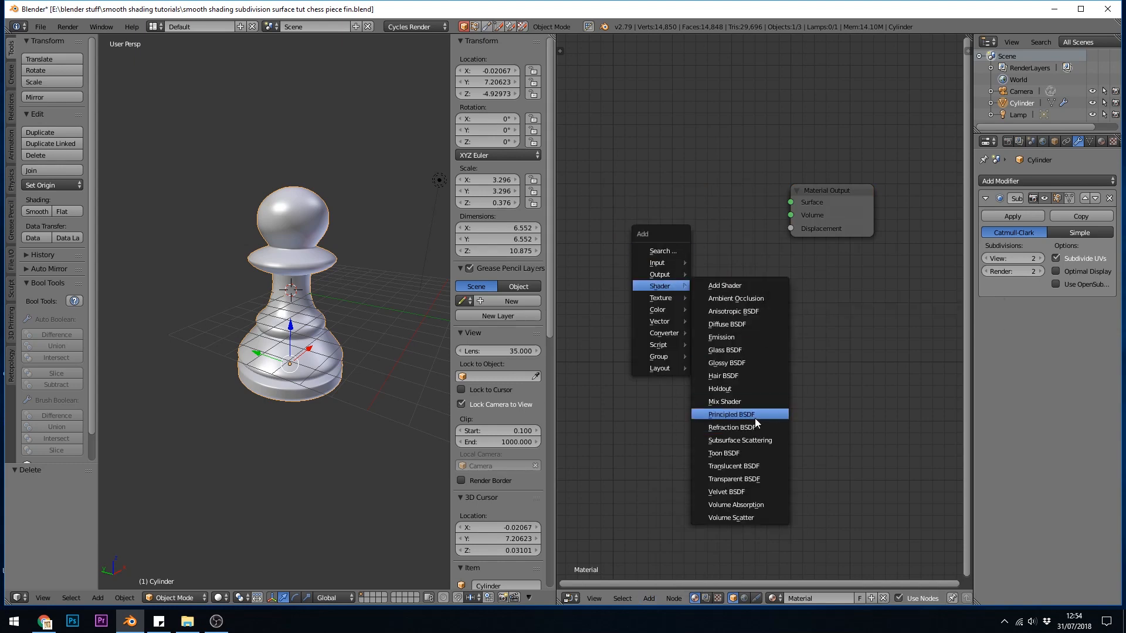
left_click(731, 414)
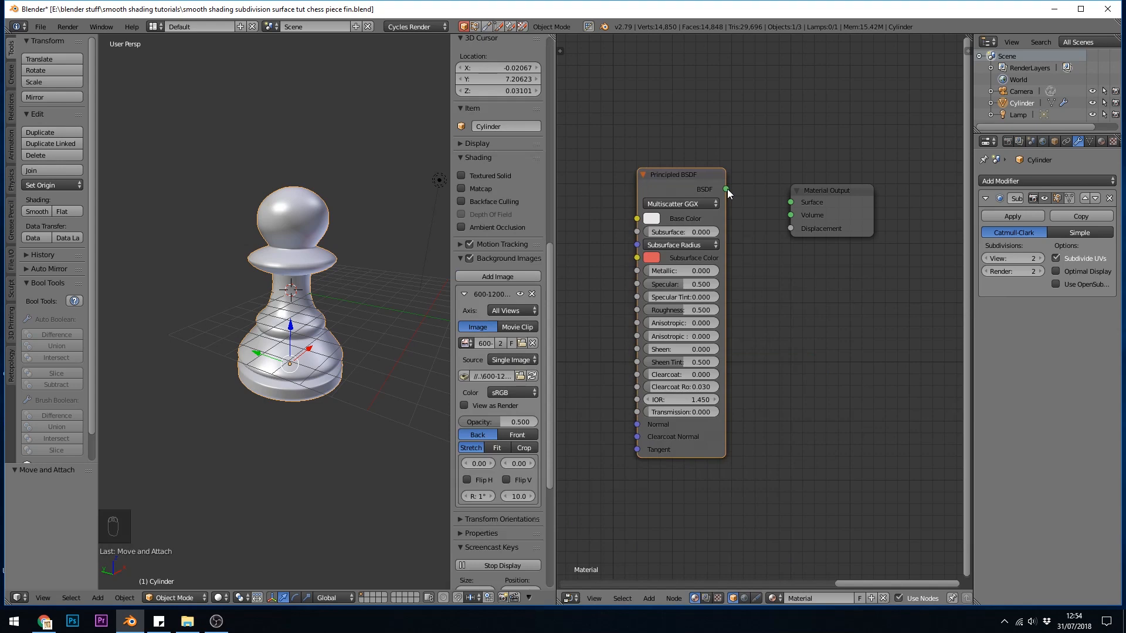
Wire the Principled BSDF output into Material Output's Surface input
left_click_drag(680, 173, 727, 167)
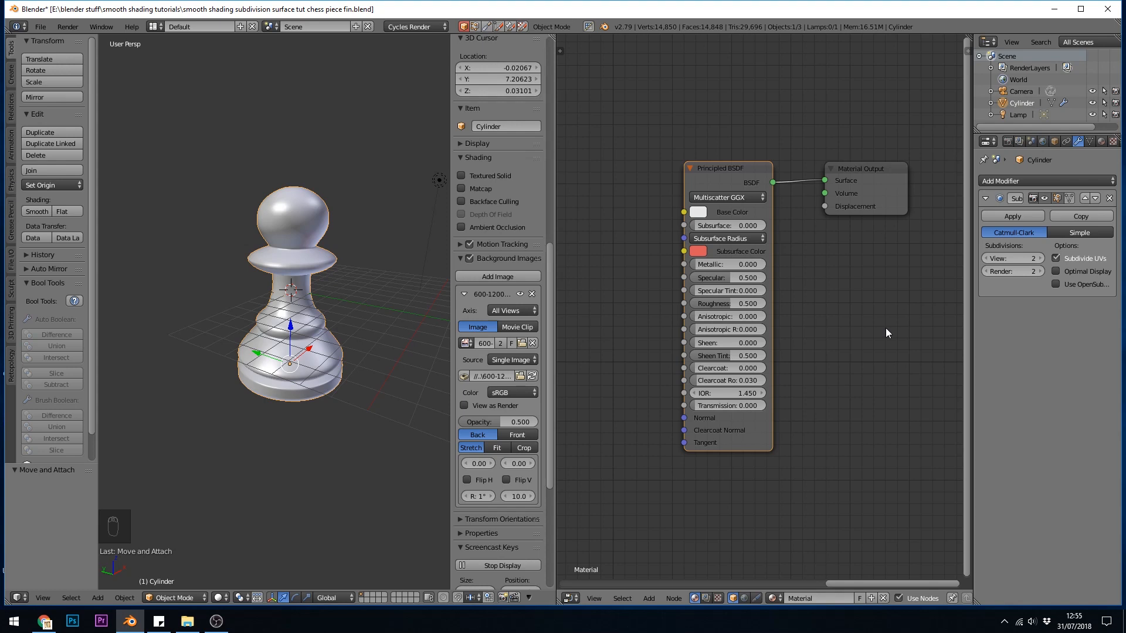
mouse_move(858, 291)
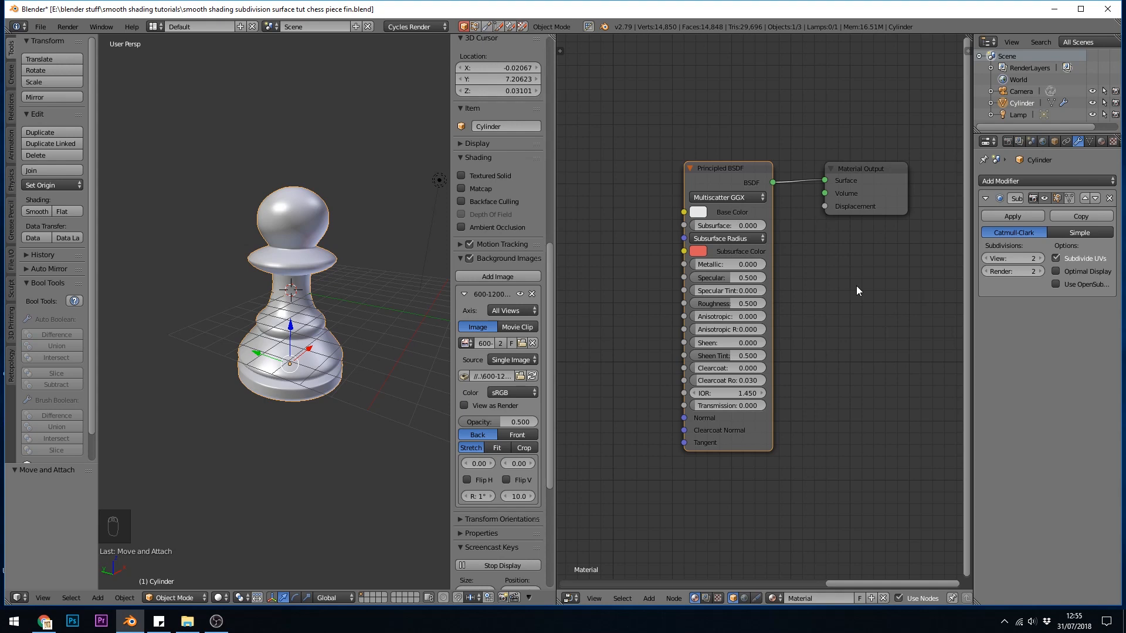
mouse_move(705, 219)
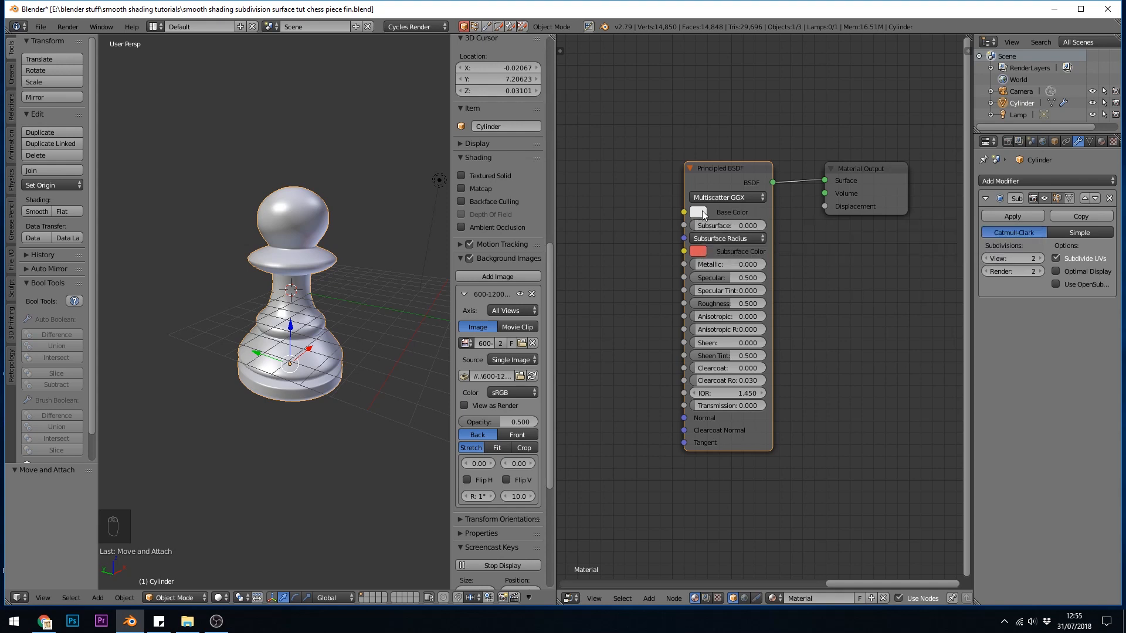
mouse_move(711, 303)
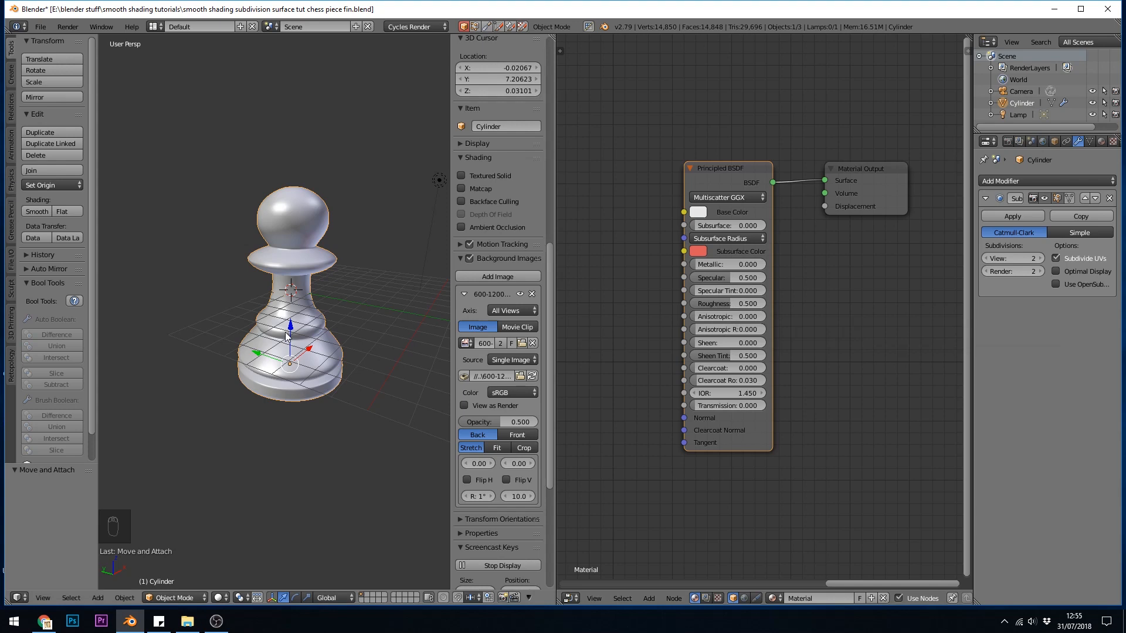
With rendered shading on, set Base Color to black and Roughness to about 0.283
key("shift+z")
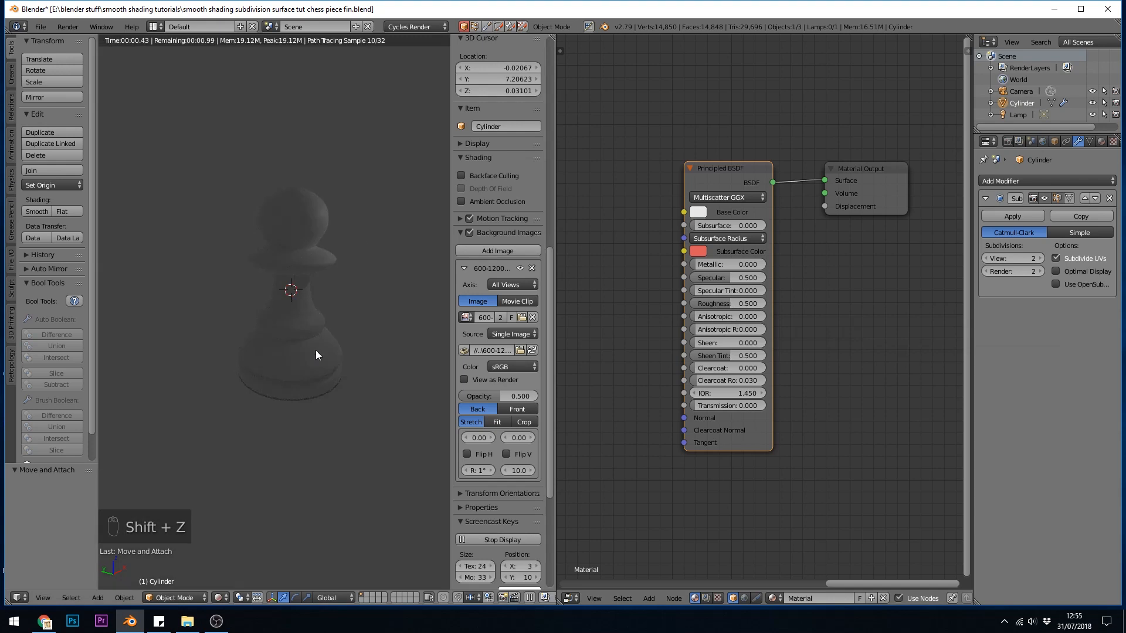
left_click(226, 596)
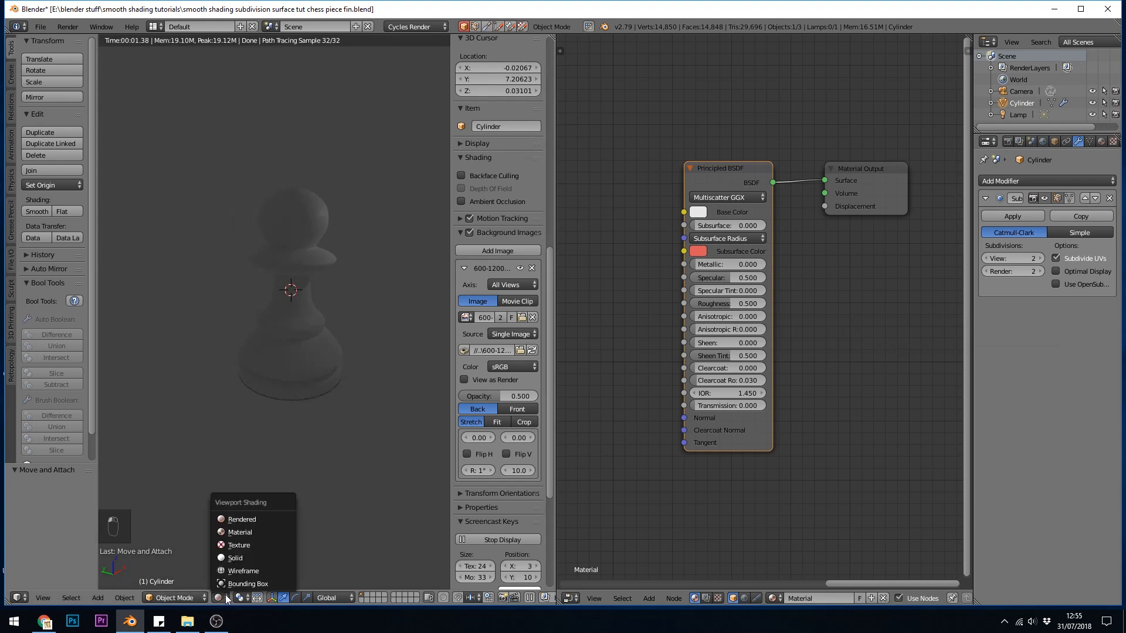
mouse_move(234, 558)
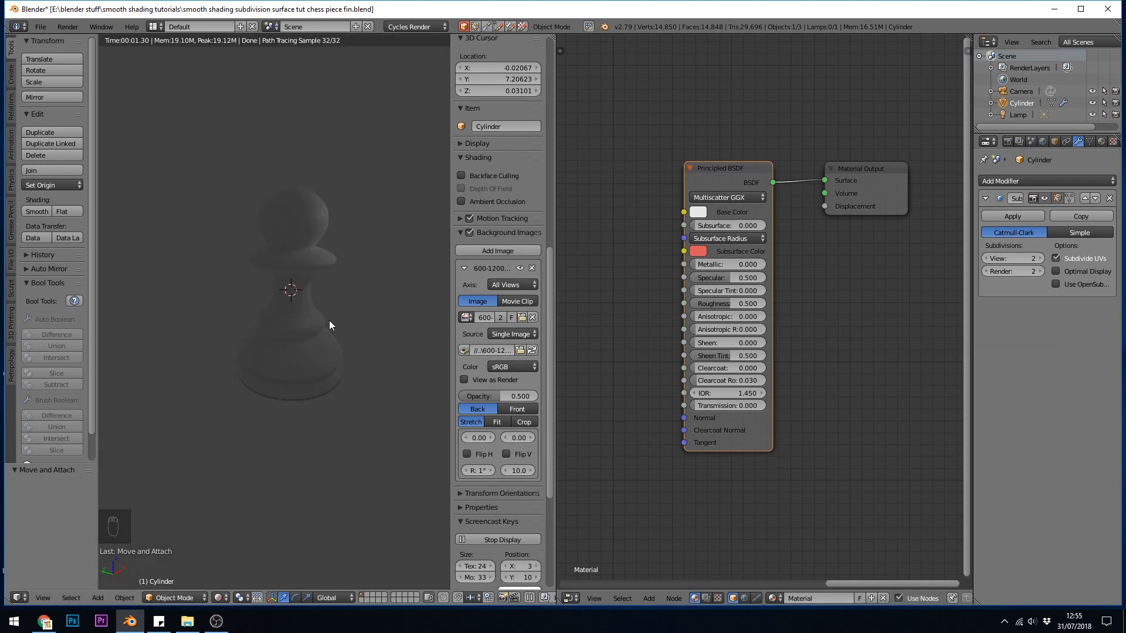
left_click(696, 212)
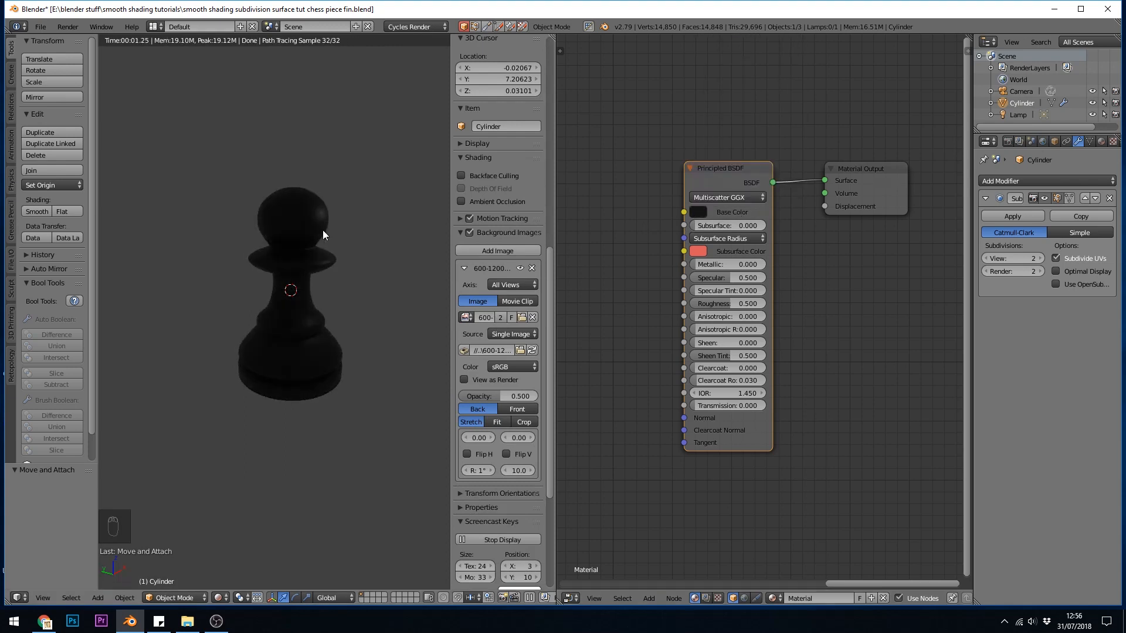
left_click_drag(727, 302, 690, 302)
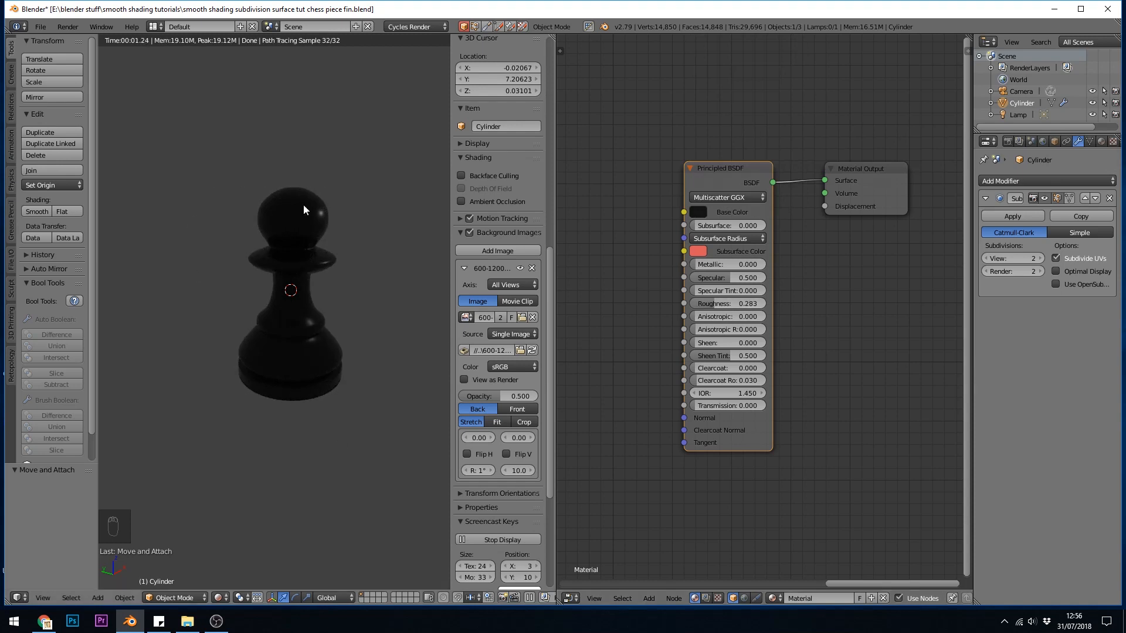
mouse_move(391, 330)
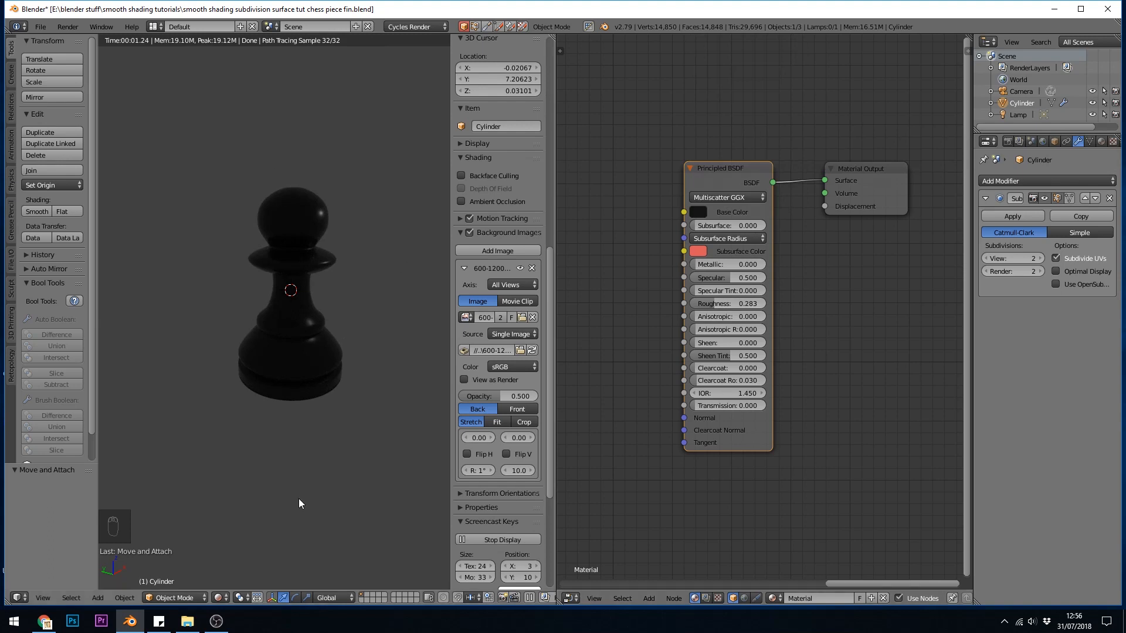
mouse_move(305, 294)
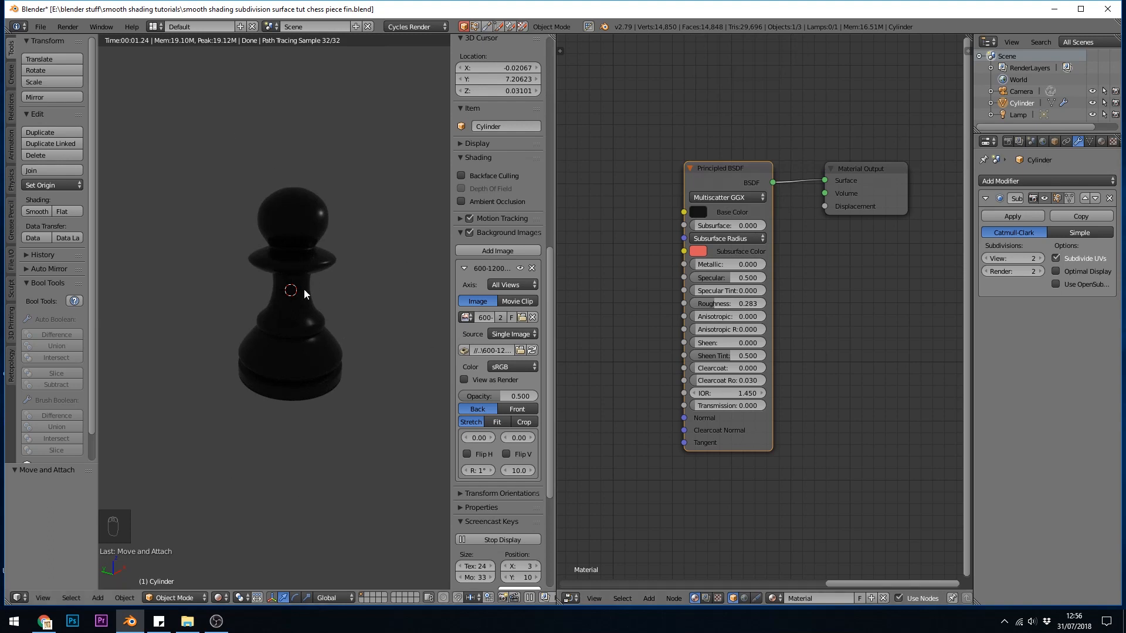
mouse_move(825, 306)
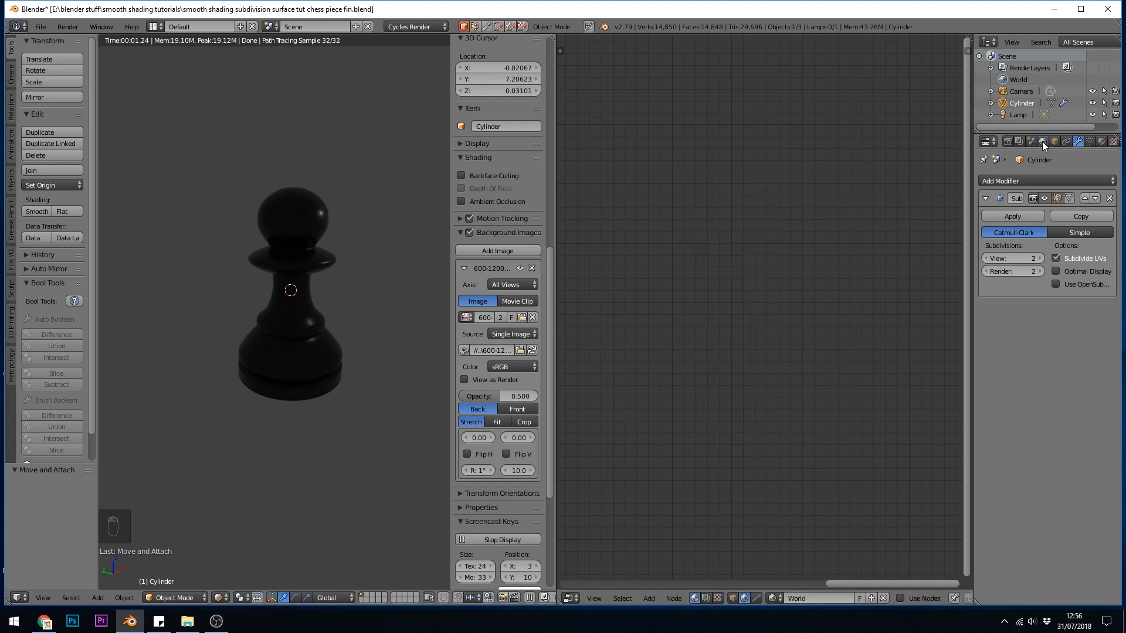
Enable world shader nodes and change the Background node's colour
left_click(1043, 141)
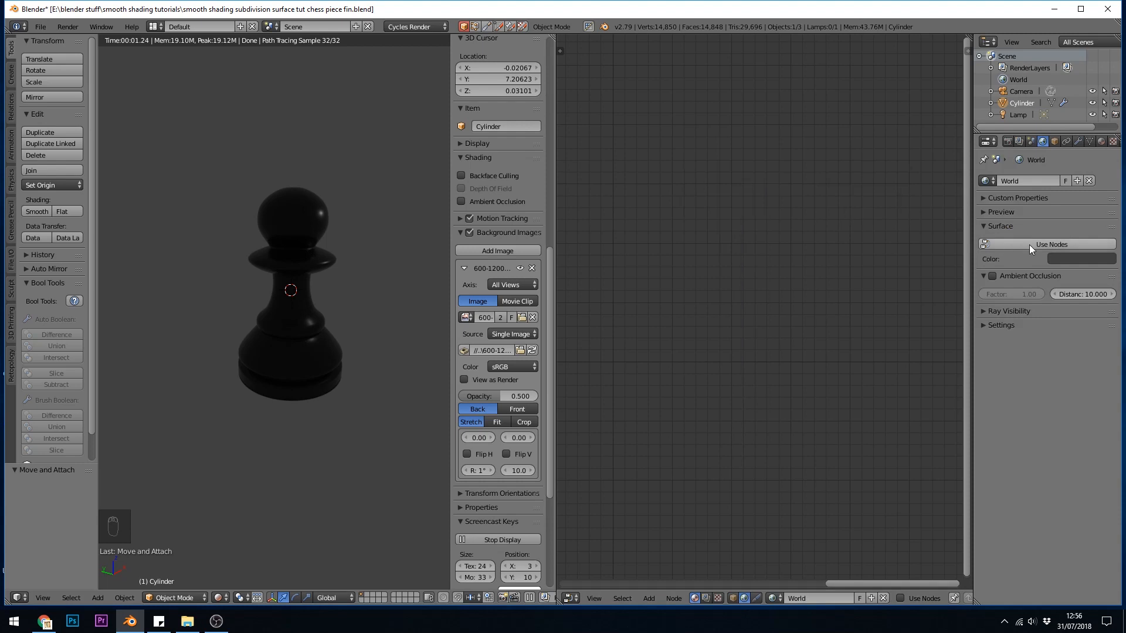
left_click(1050, 244)
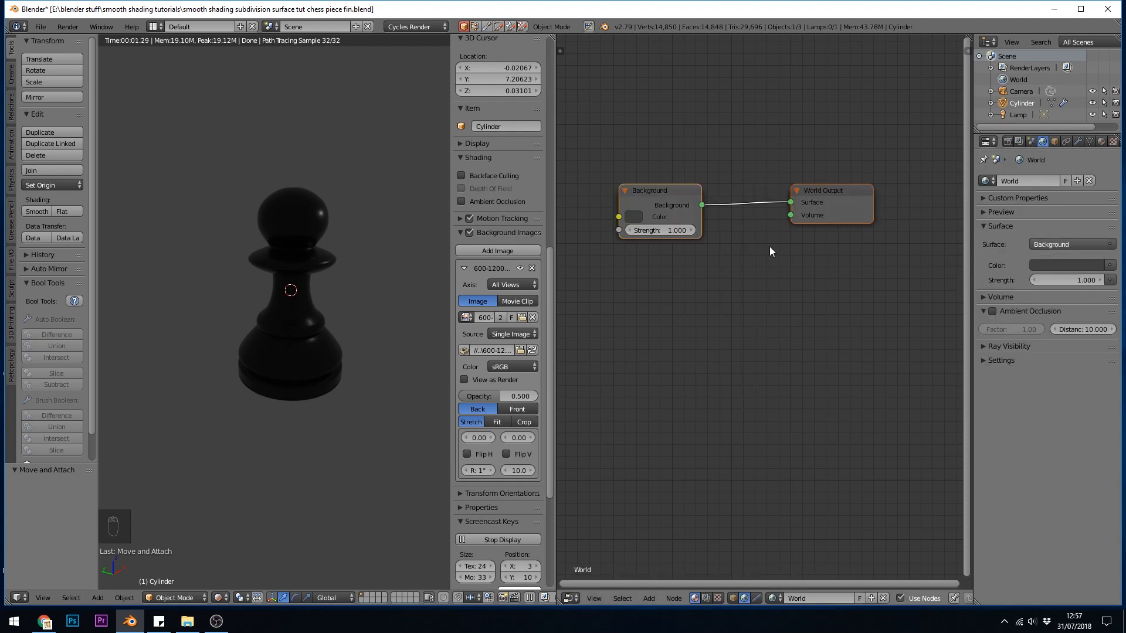
mouse_move(792, 173)
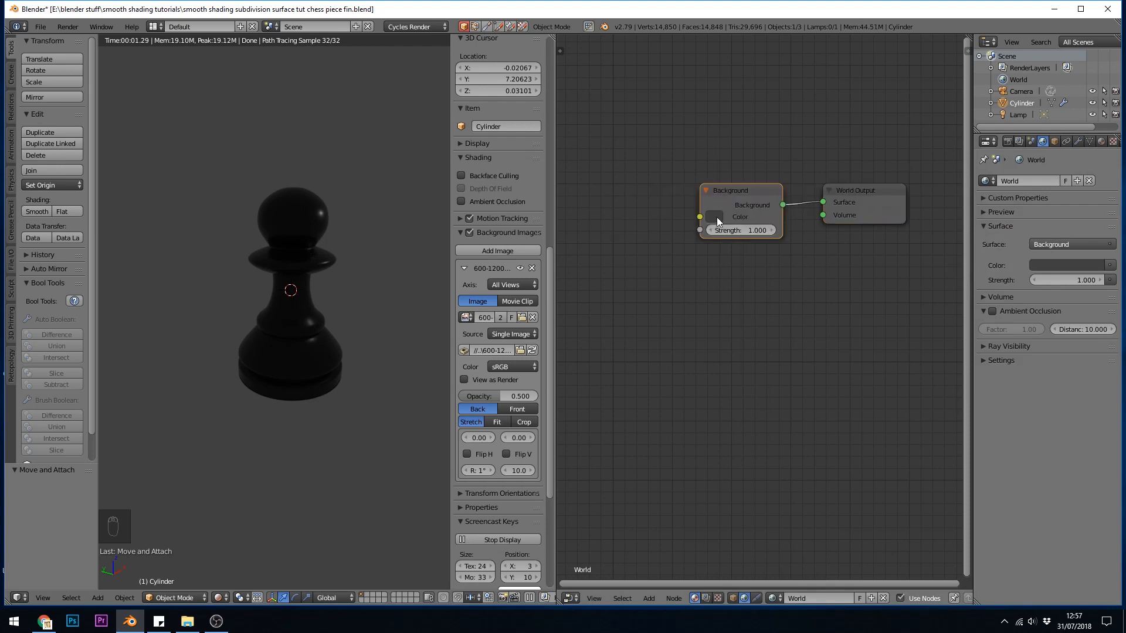
left_click(739, 216)
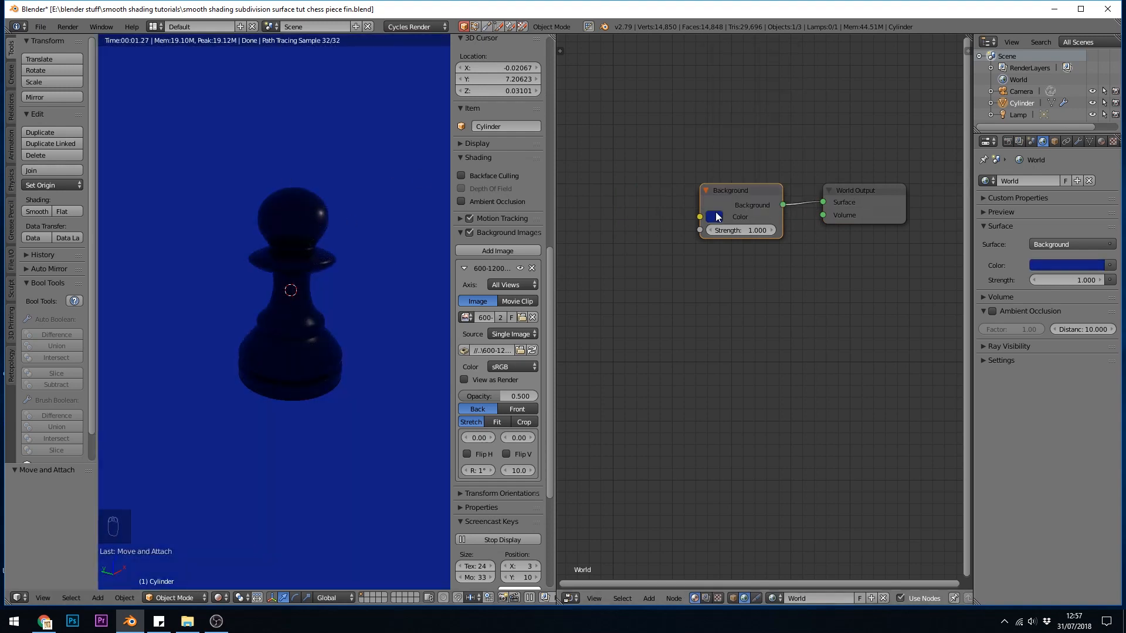
left_click(714, 215)
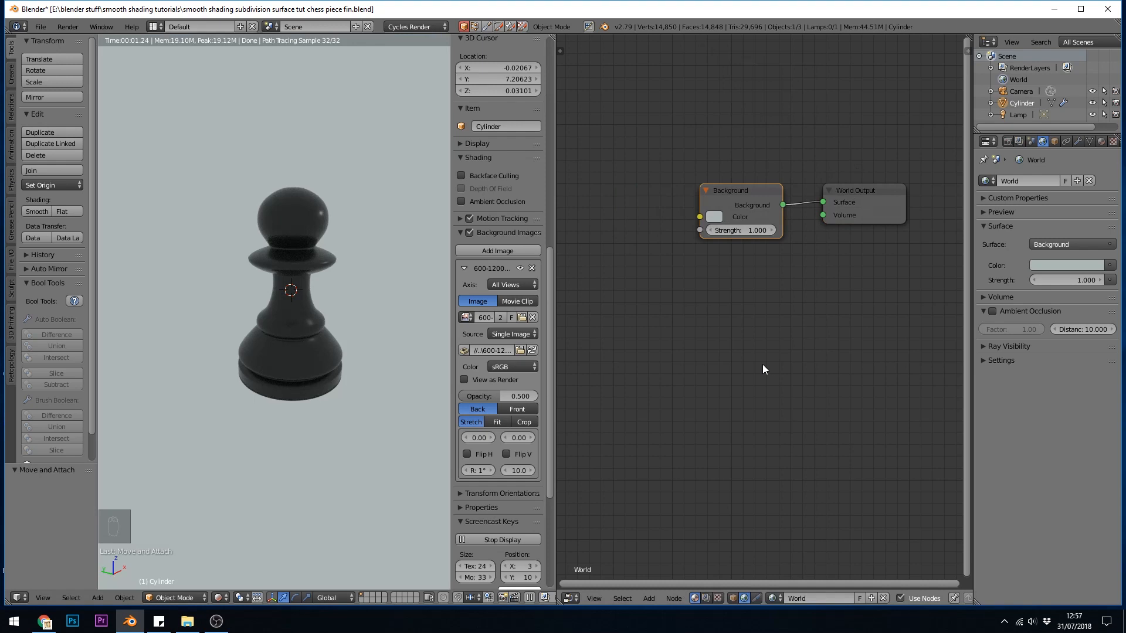
mouse_move(774, 374)
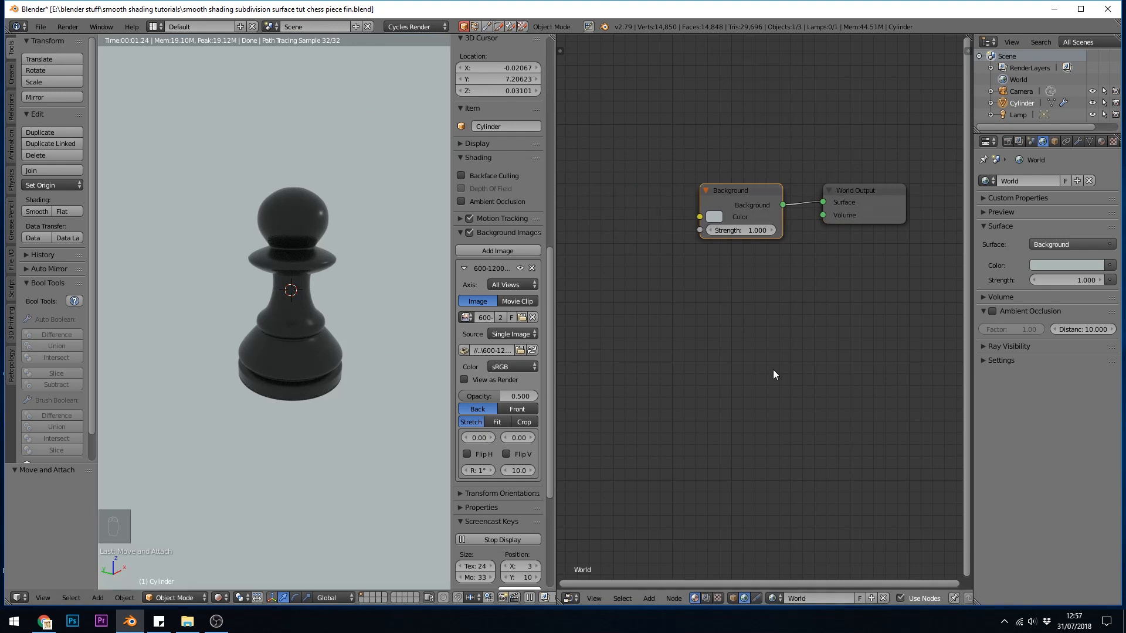
mouse_move(759, 306)
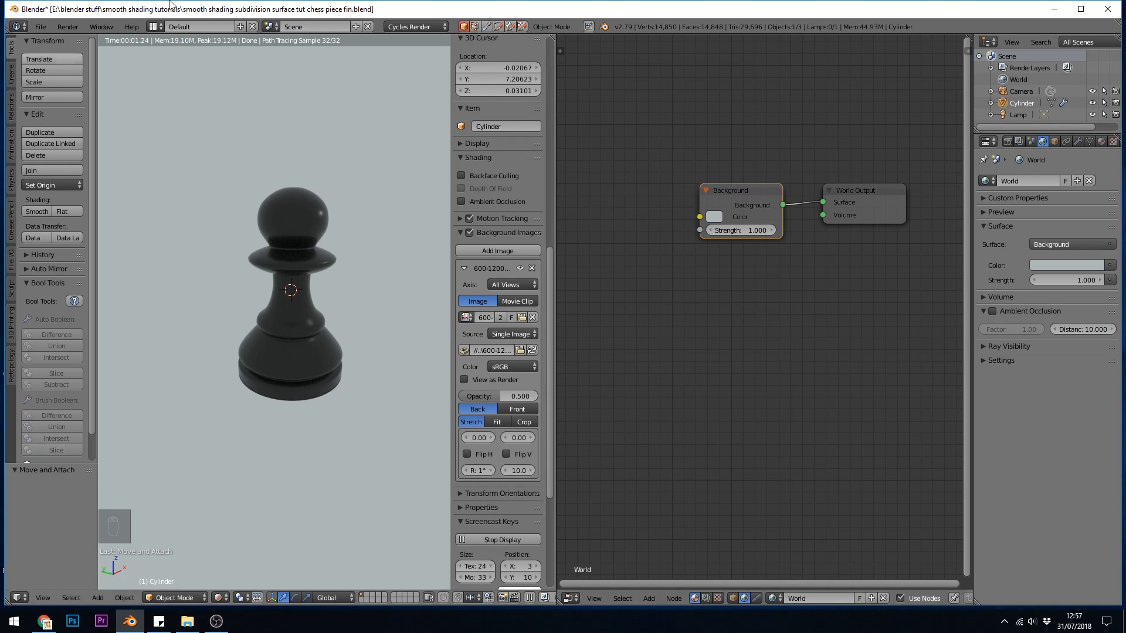
mouse_move(731, 456)
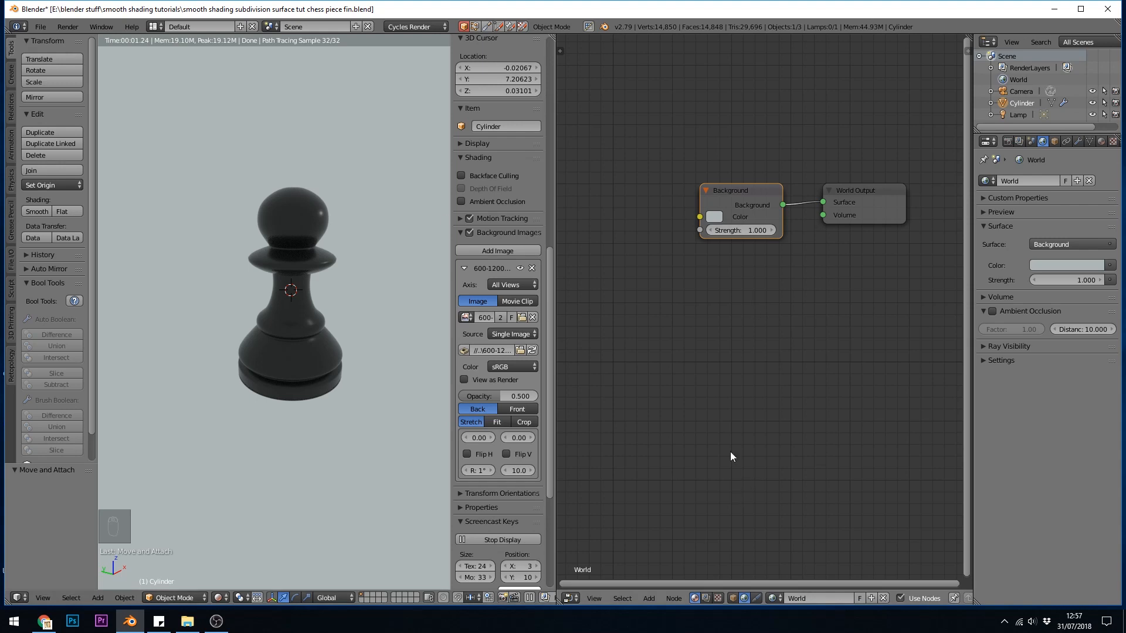
Add an Environment Texture node to the world node tree
key("shift+a")
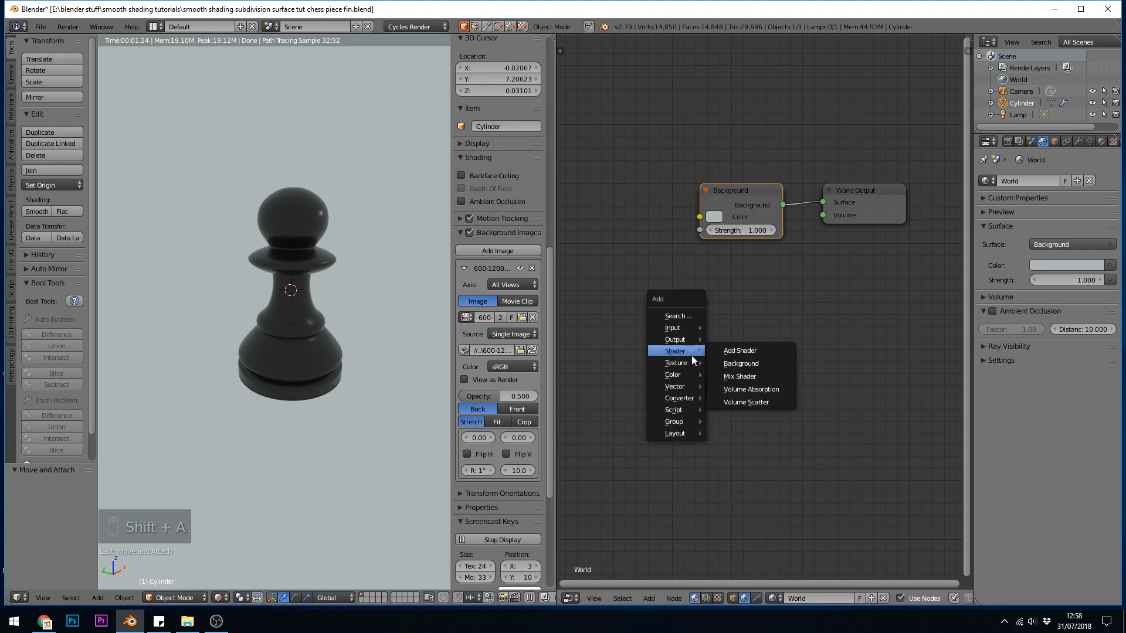
mouse_move(674, 362)
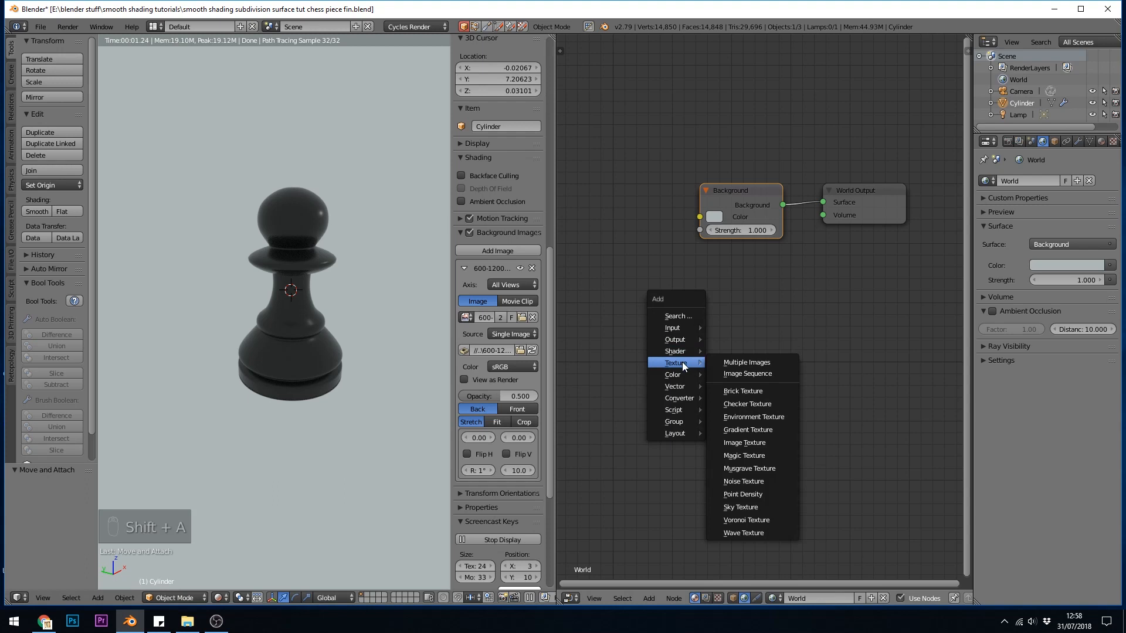
mouse_move(754, 416)
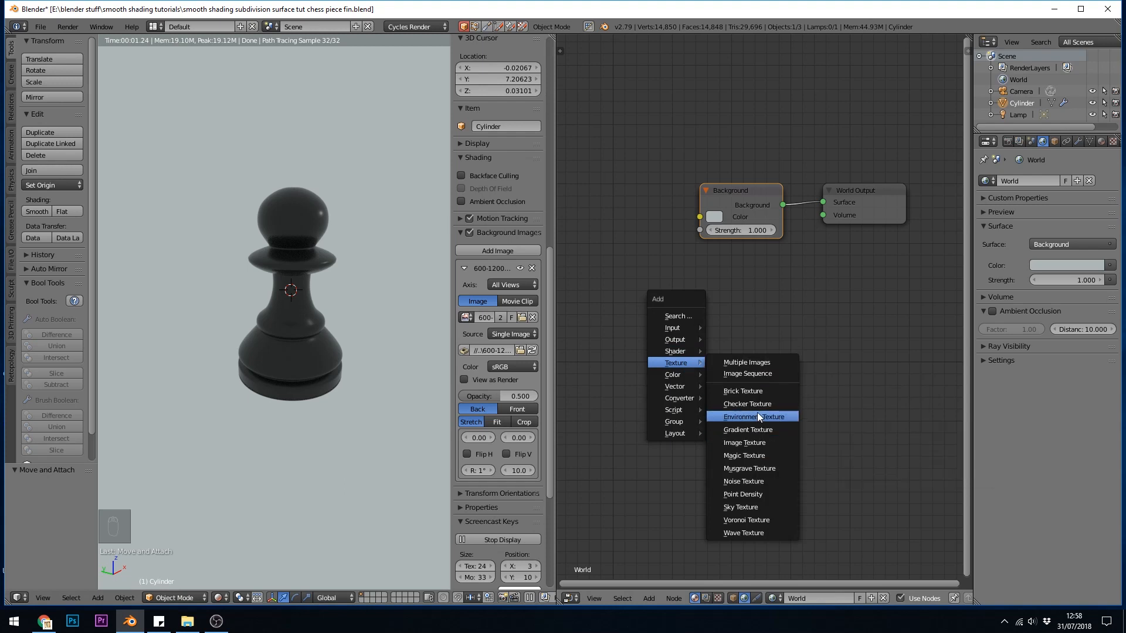
left_click(752, 416)
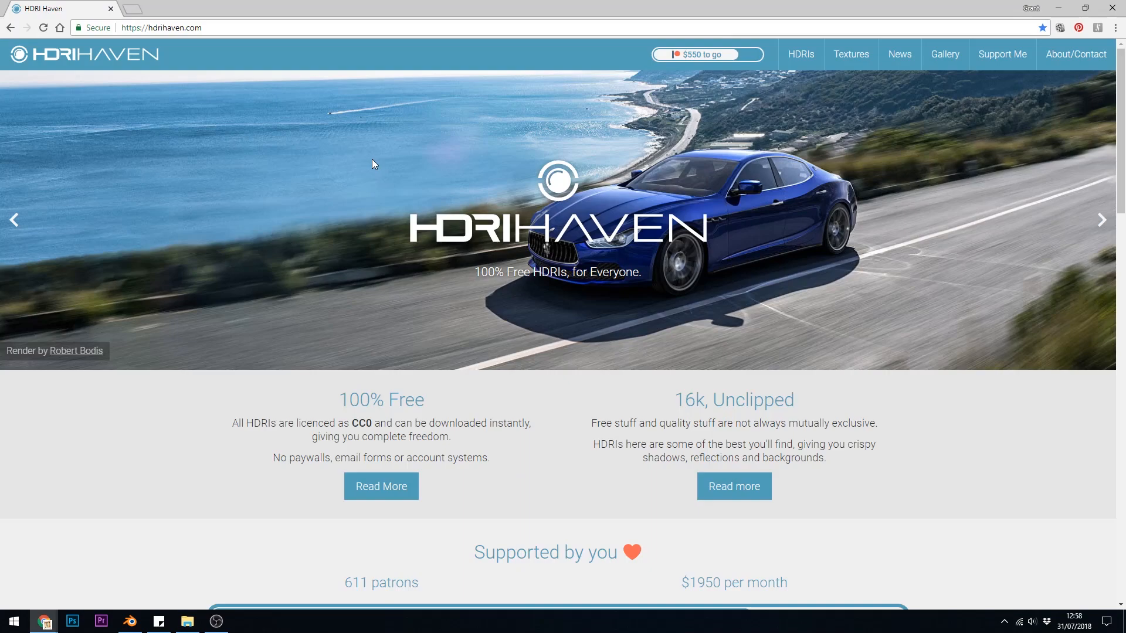
mouse_move(352, 40)
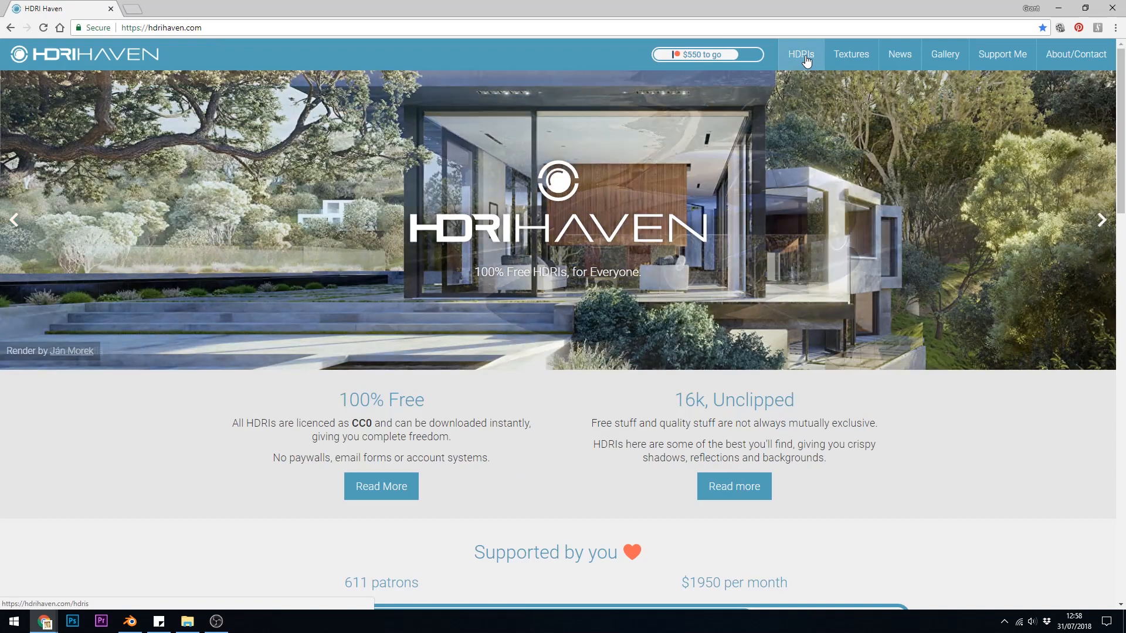
Browse HDRI Haven's indoor category and view the Lythwood Room download sizes
left_click(799, 55)
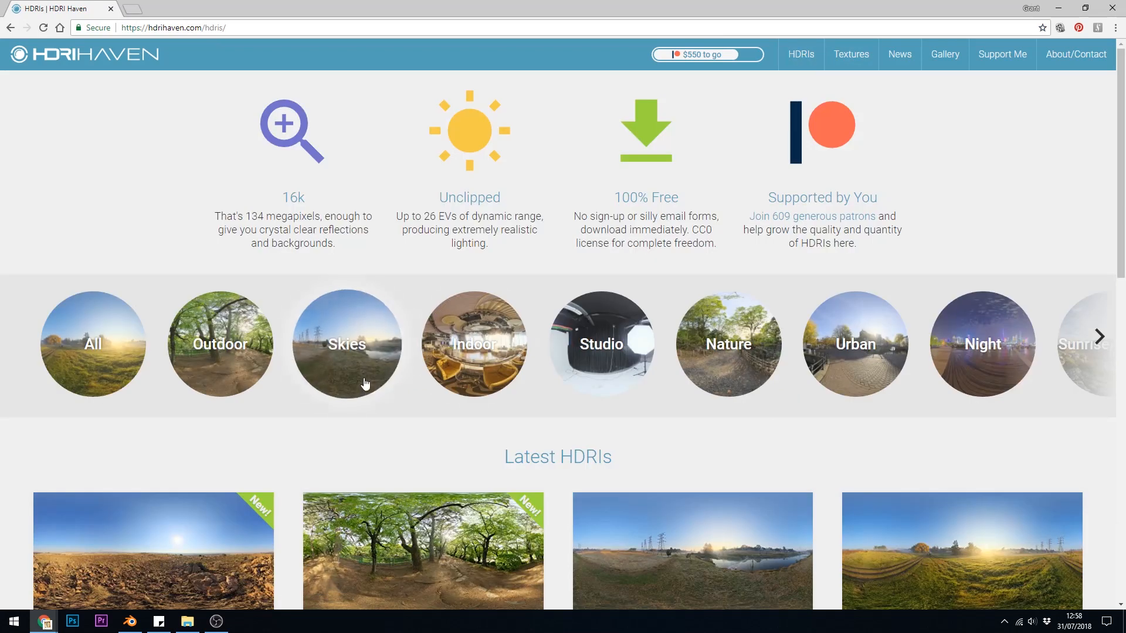
mouse_move(473, 344)
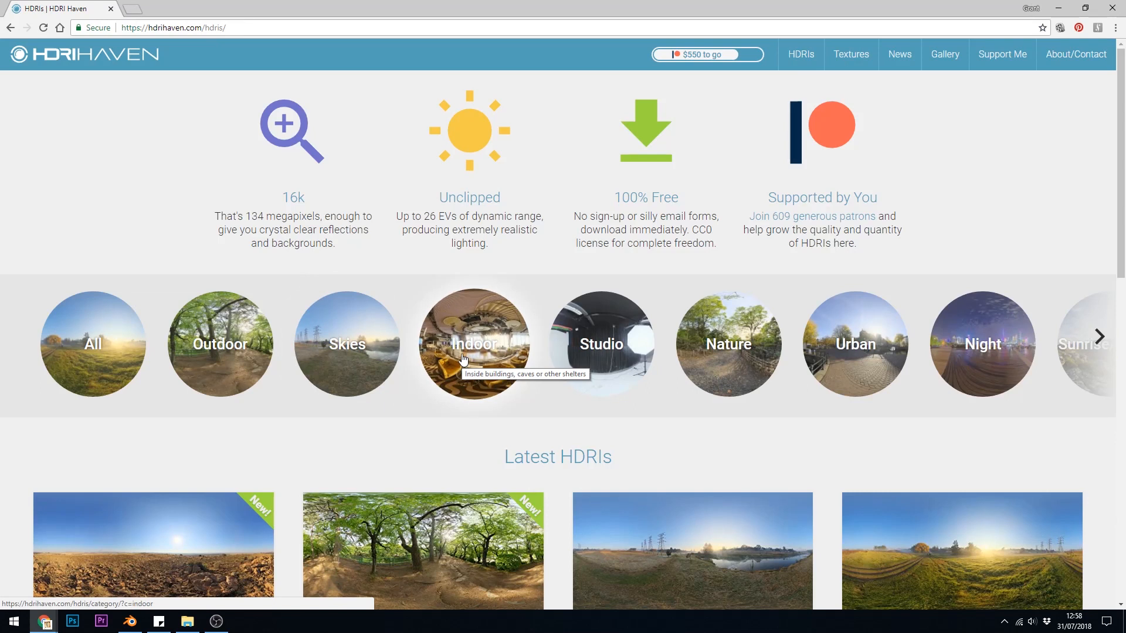
left_click(474, 343)
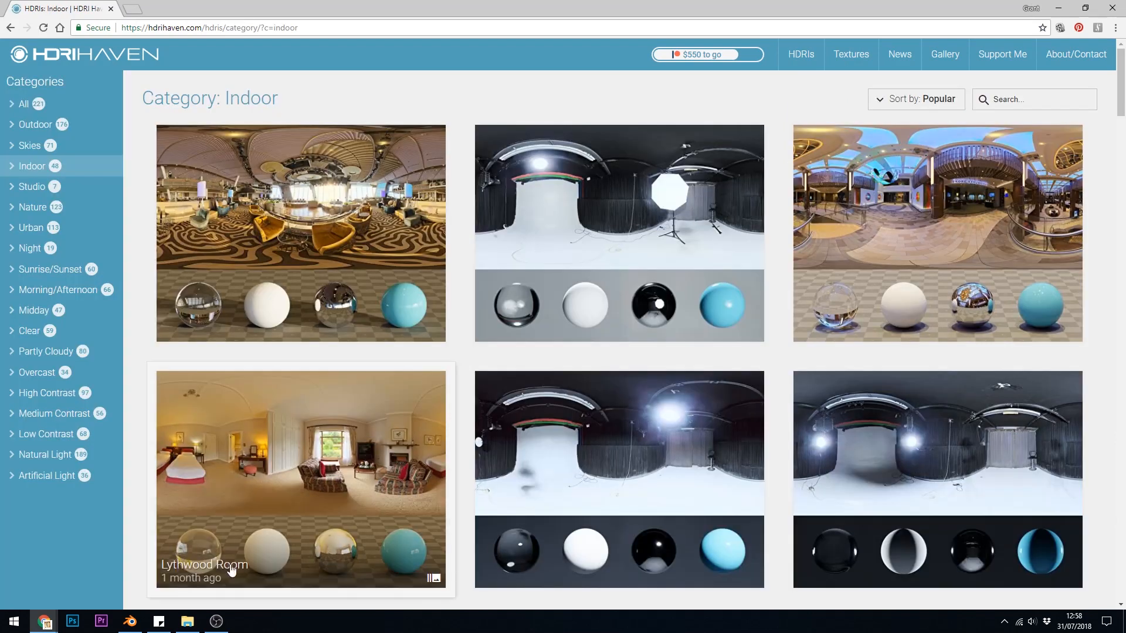
left_click(301, 477)
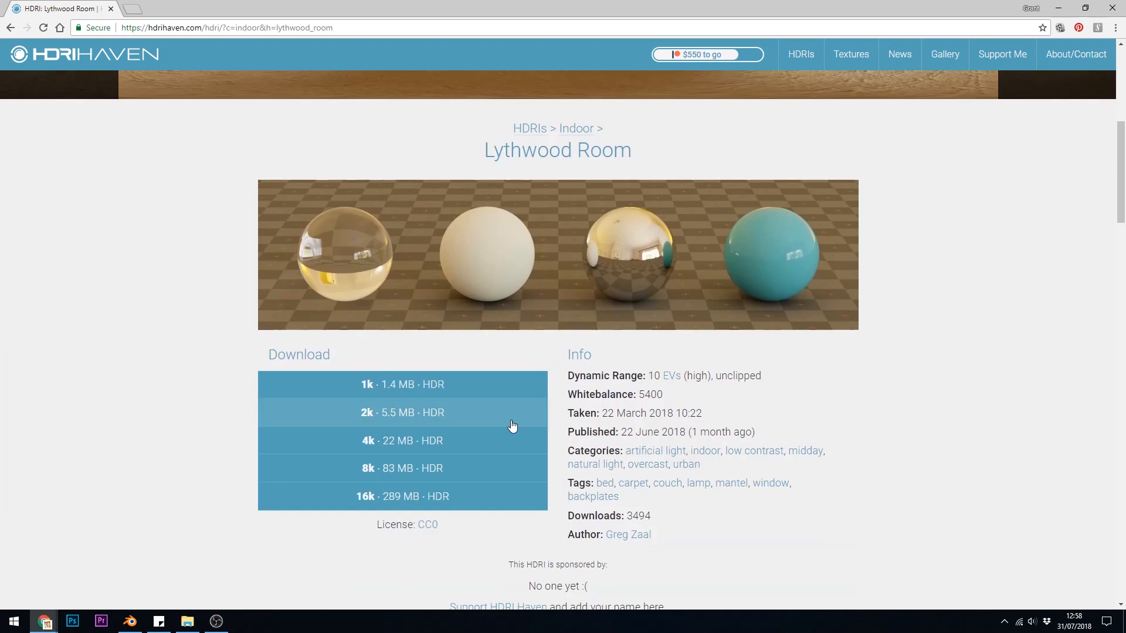
scroll("down", 3)
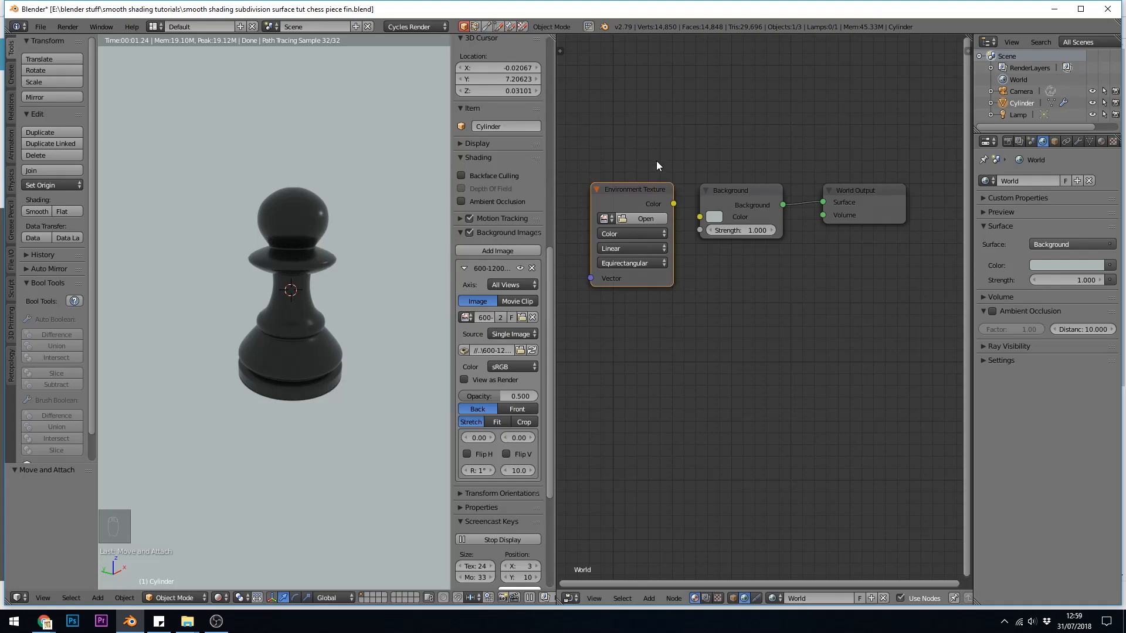
Load lythwood_room_2k.hdr into the Environment Texture node
left_click(645, 218)
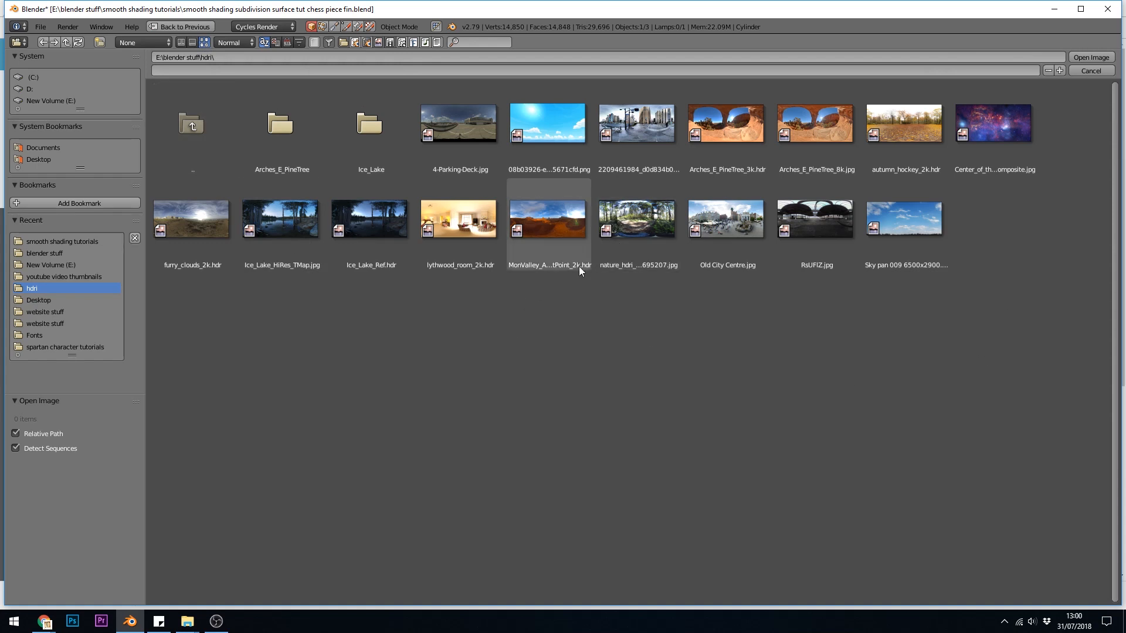
left_click(459, 219)
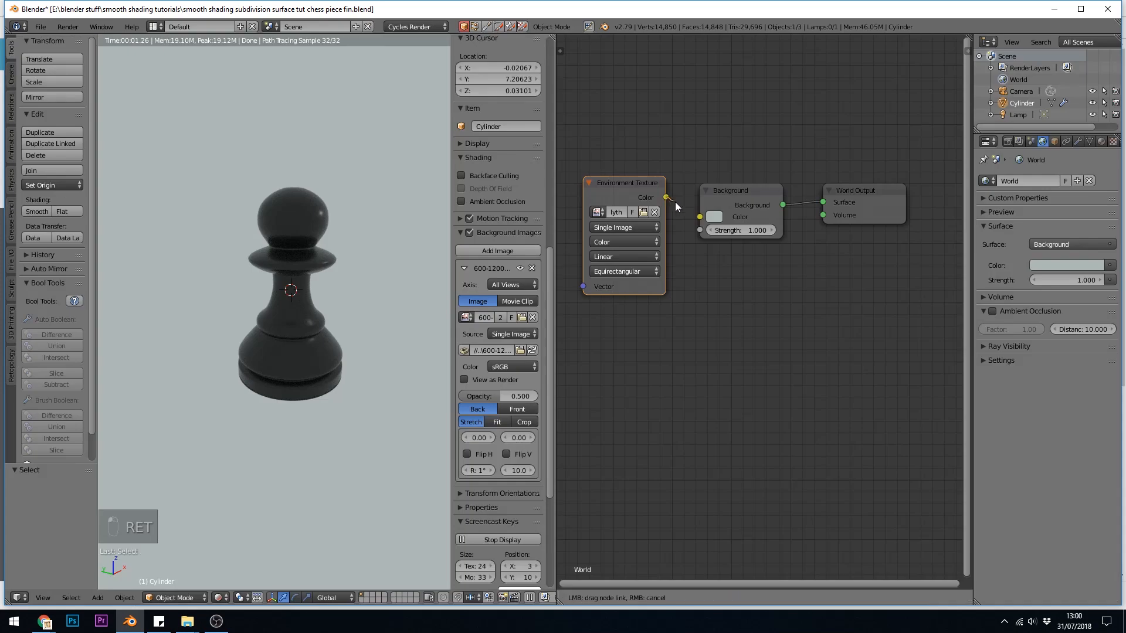
Connect the Environment Texture Color output to Background's Color input
left_click_drag(665, 197, 714, 217)
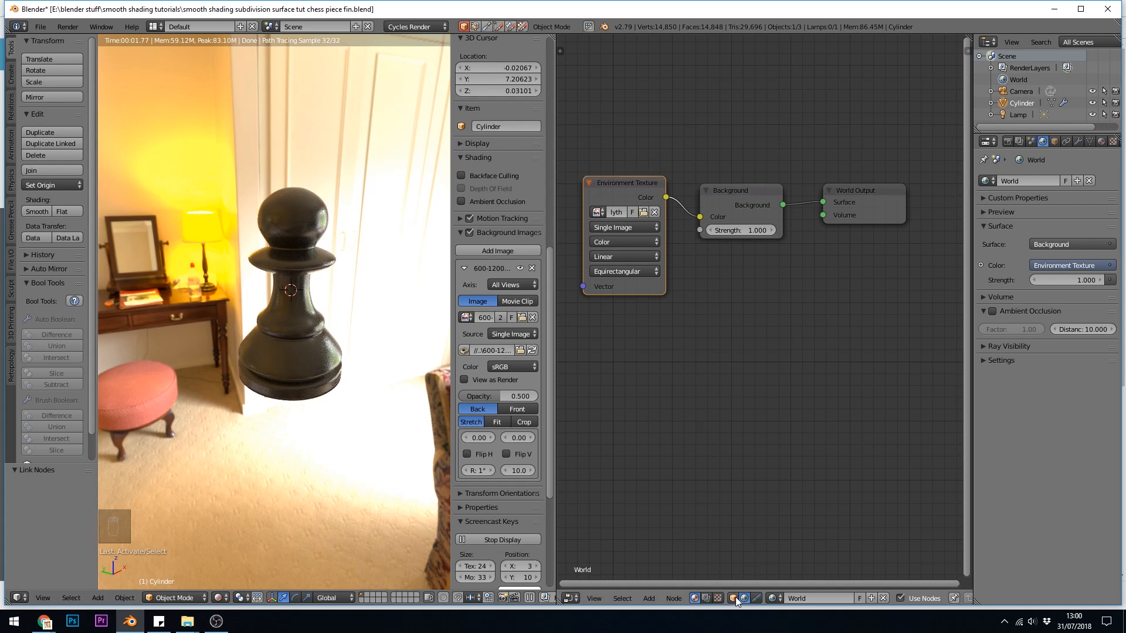
mouse_move(743, 598)
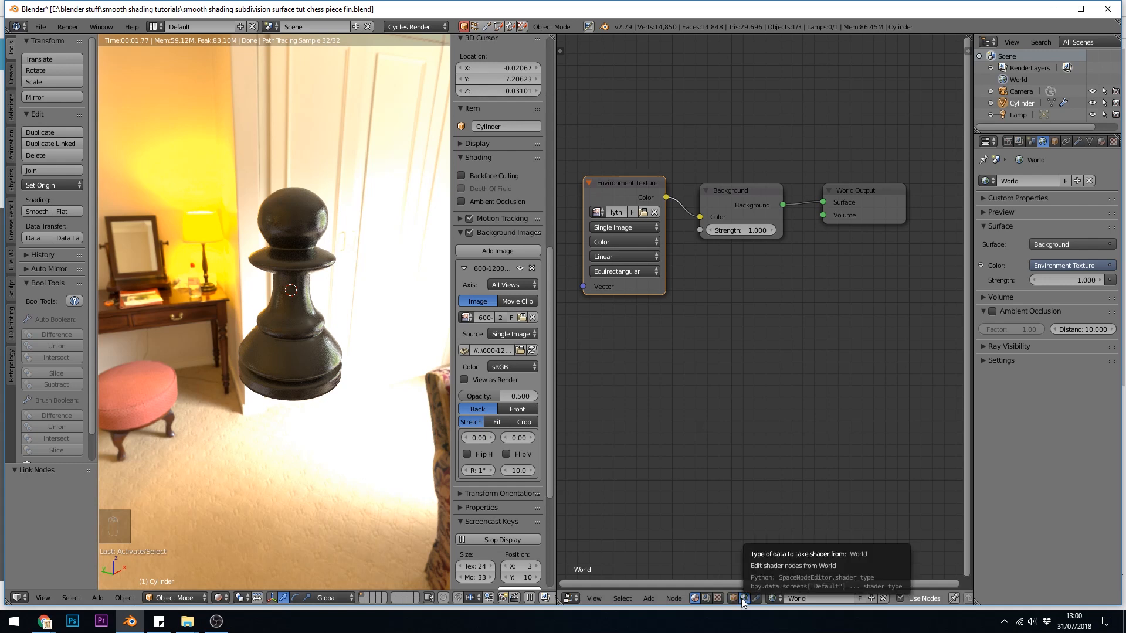
Back on the pawn's material, lower Principled BSDF Roughness to 0.142
left_click(741, 598)
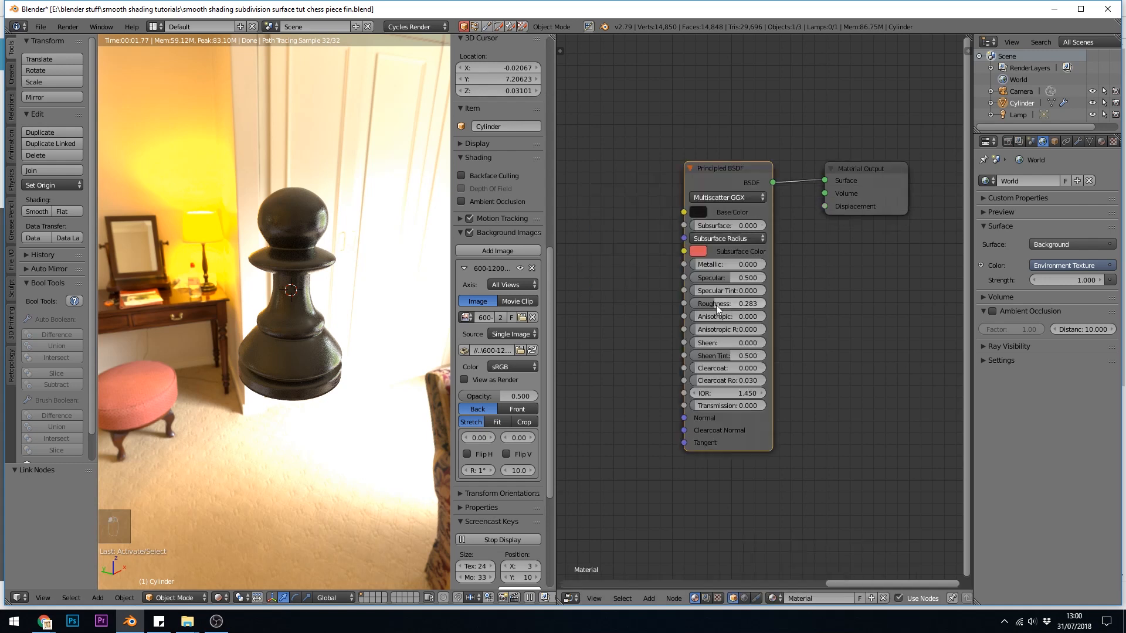
left_click(726, 302)
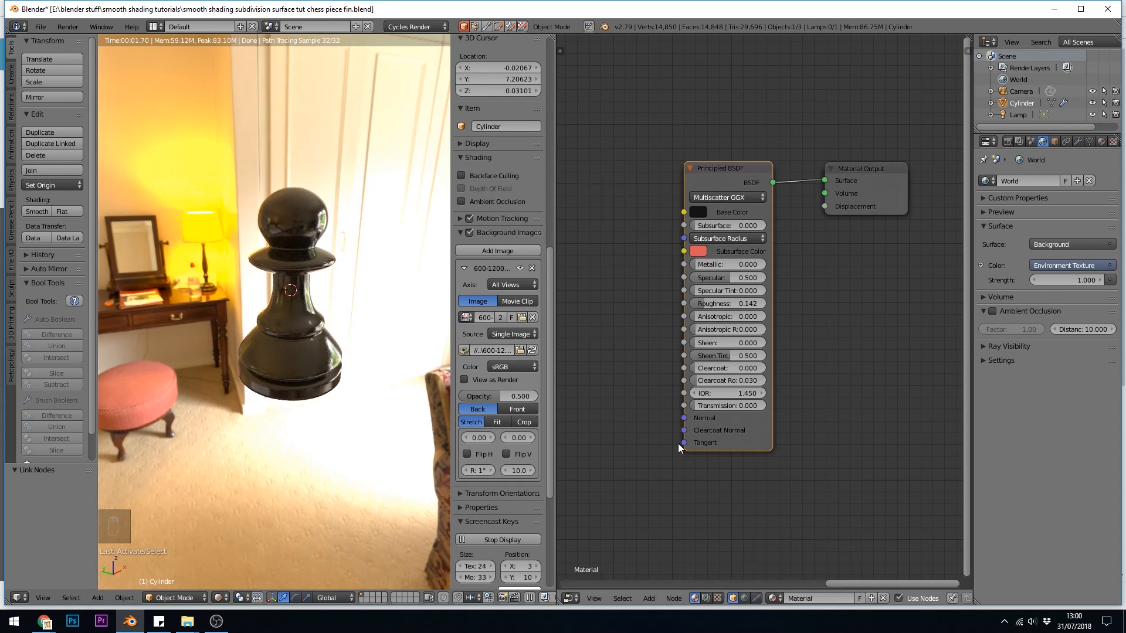
mouse_move(753, 352)
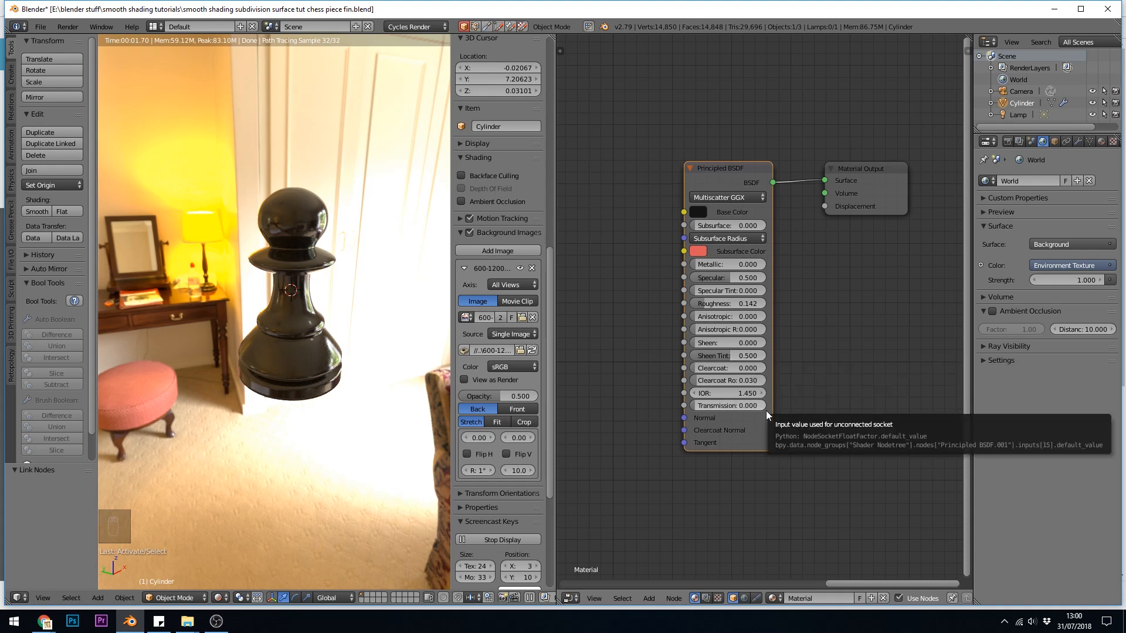
mouse_move(491, 454)
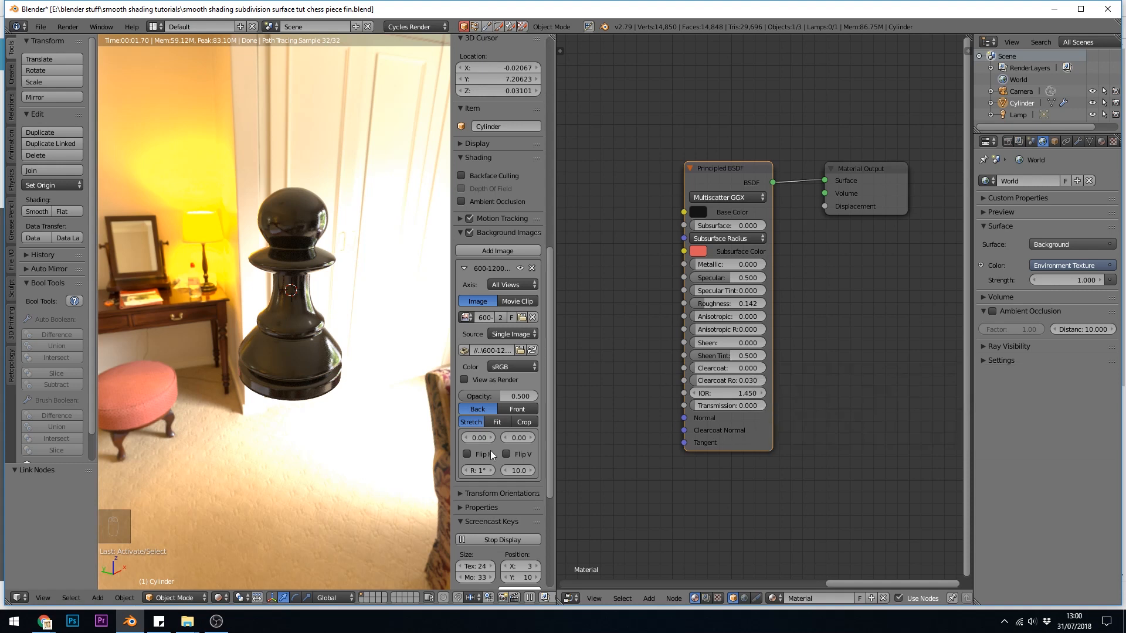
mouse_move(937, 193)
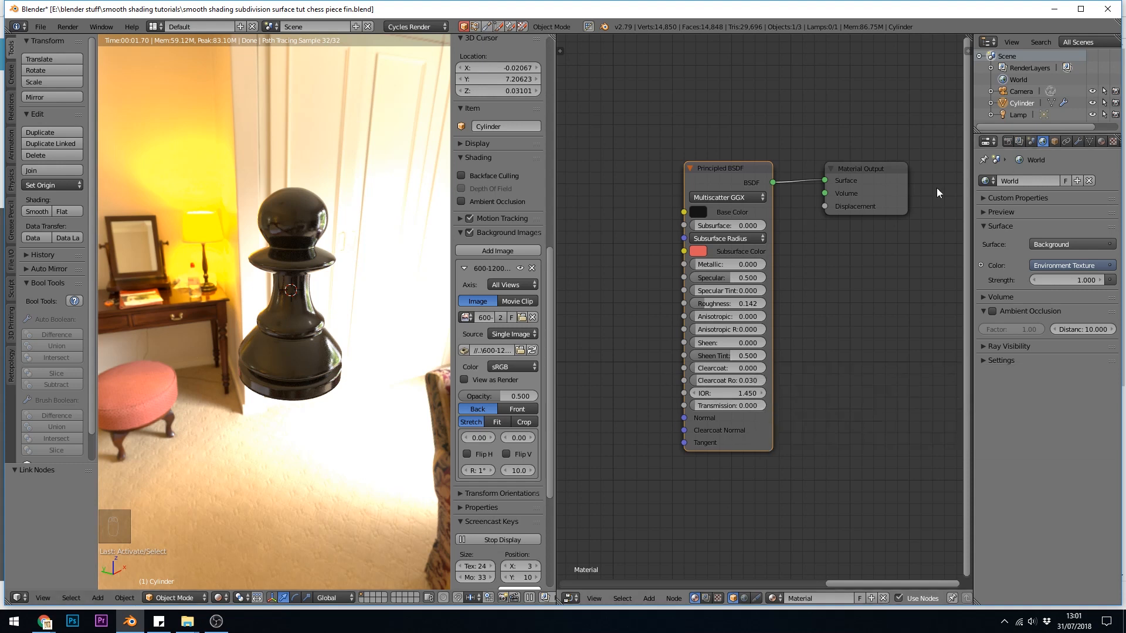
left_click(1006, 140)
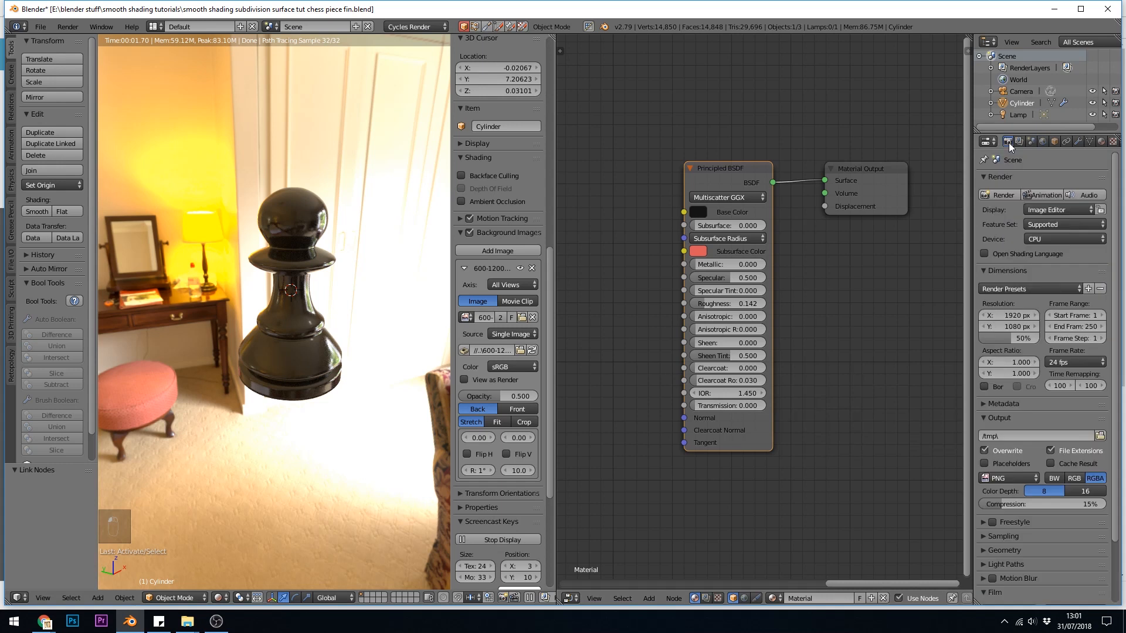